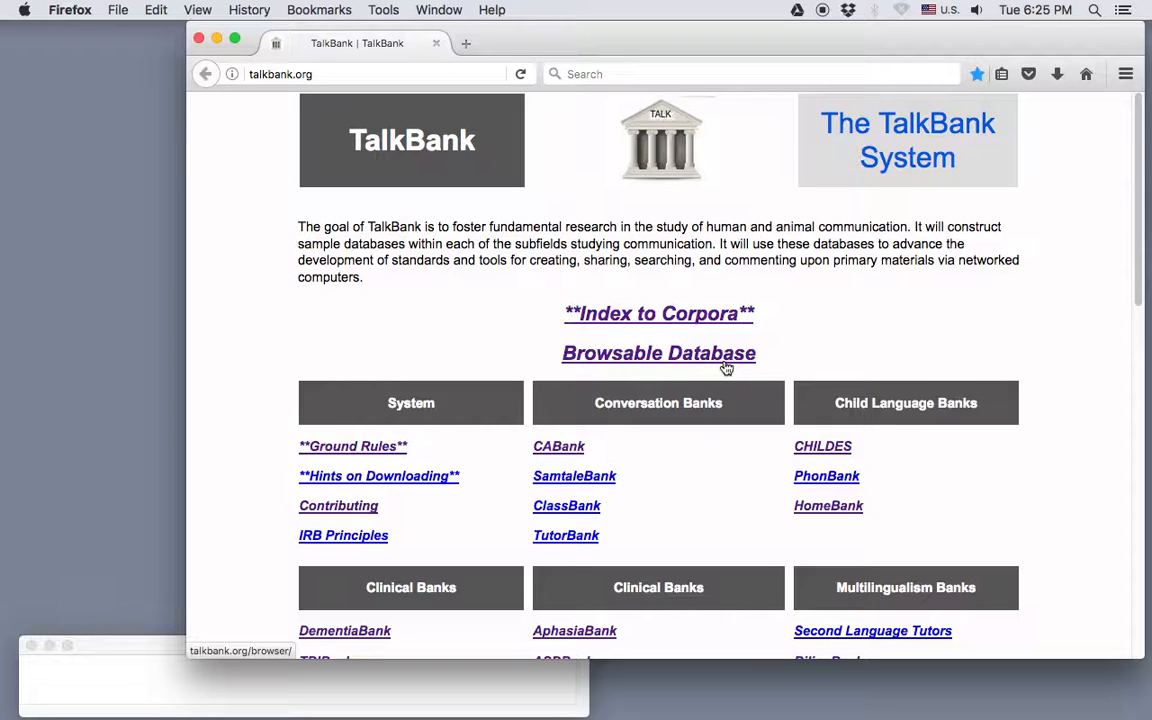
Go to the AphasiaBank home page from the Clinical Banks list
scroll("down", 3)
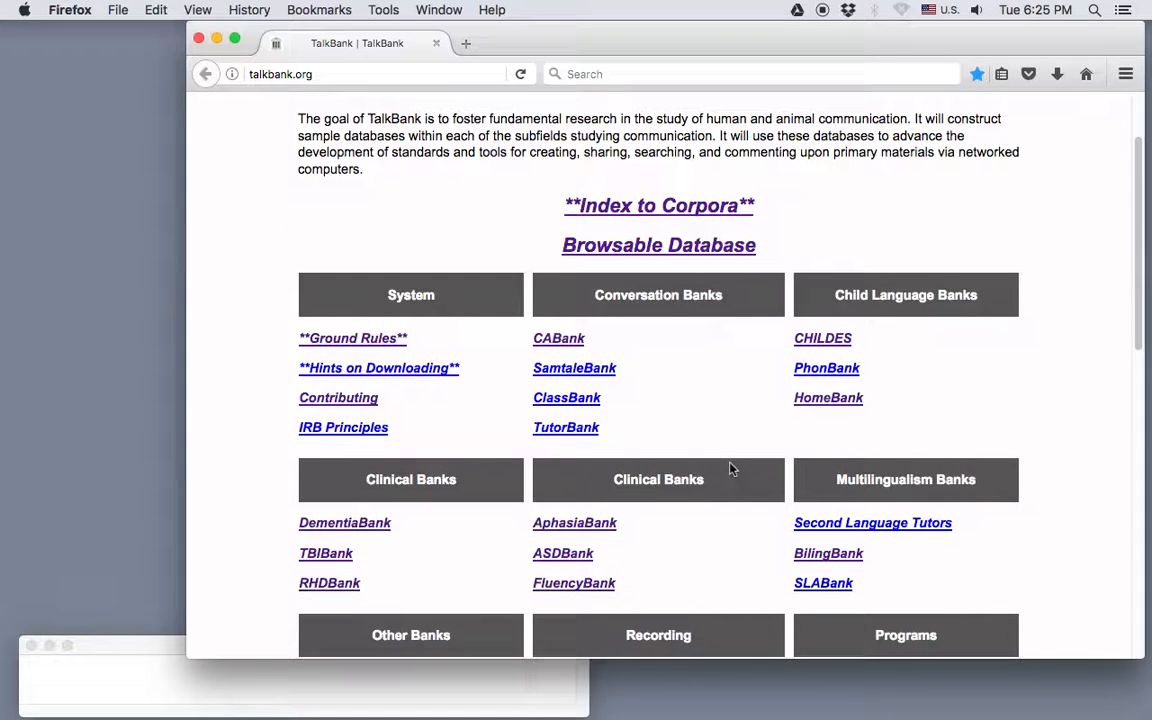
mouse_move(628, 526)
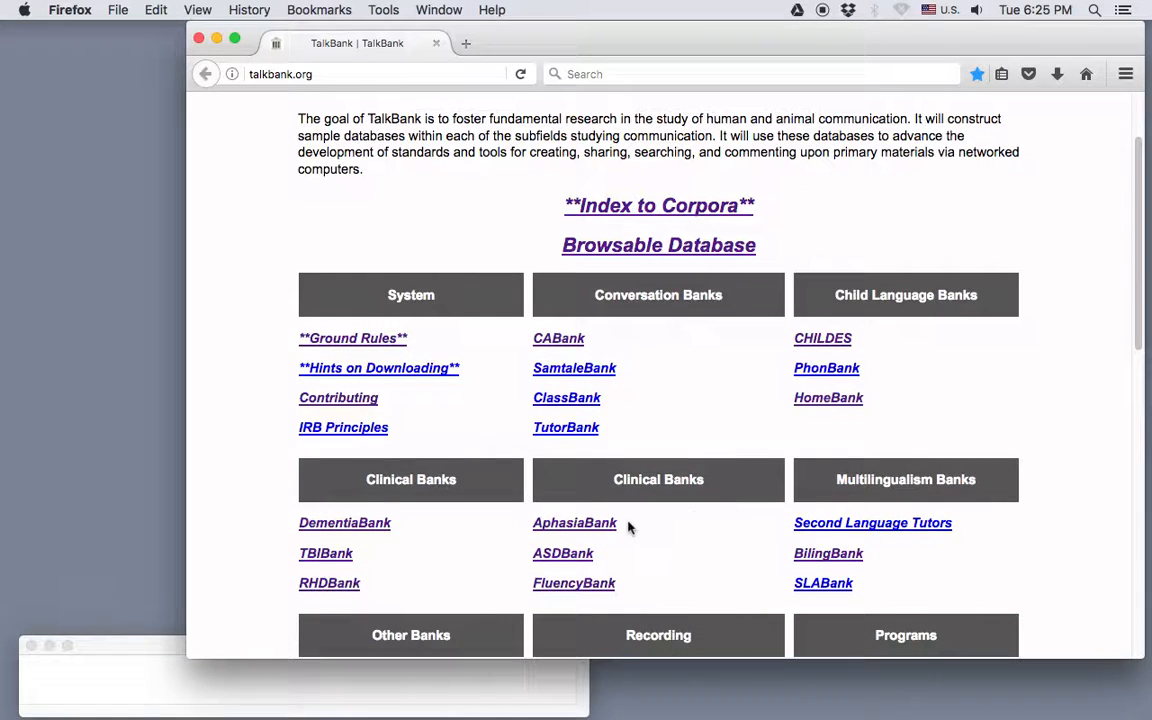
mouse_move(574, 522)
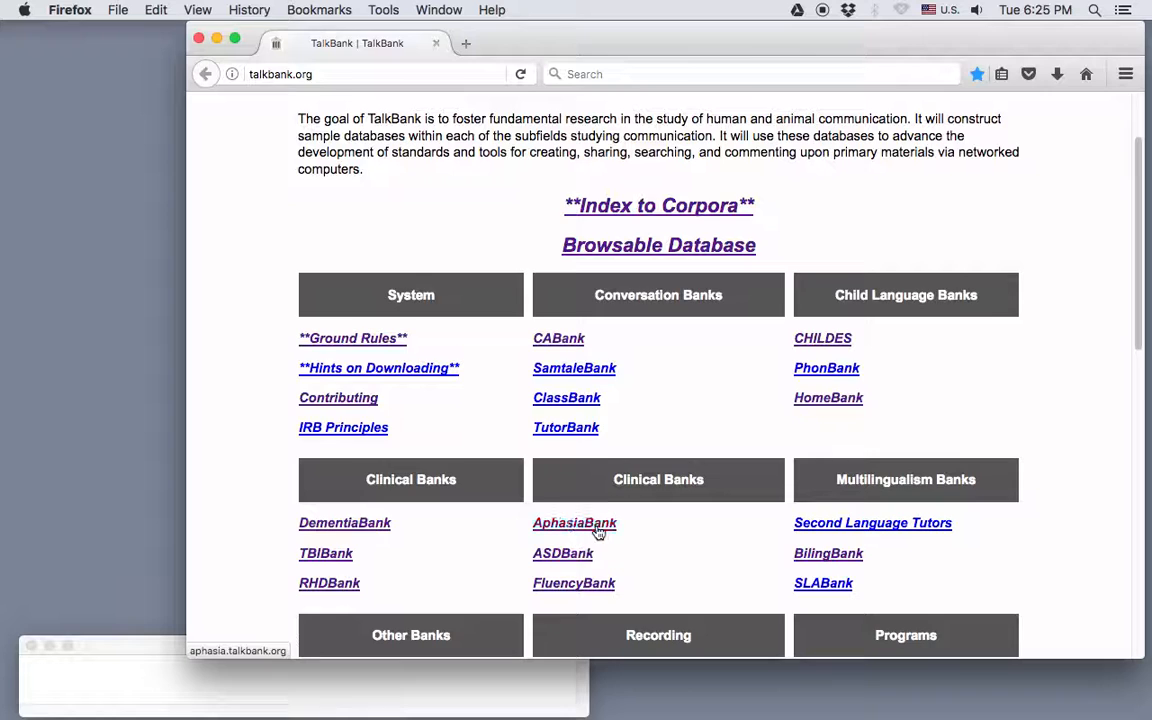
left_click(574, 522)
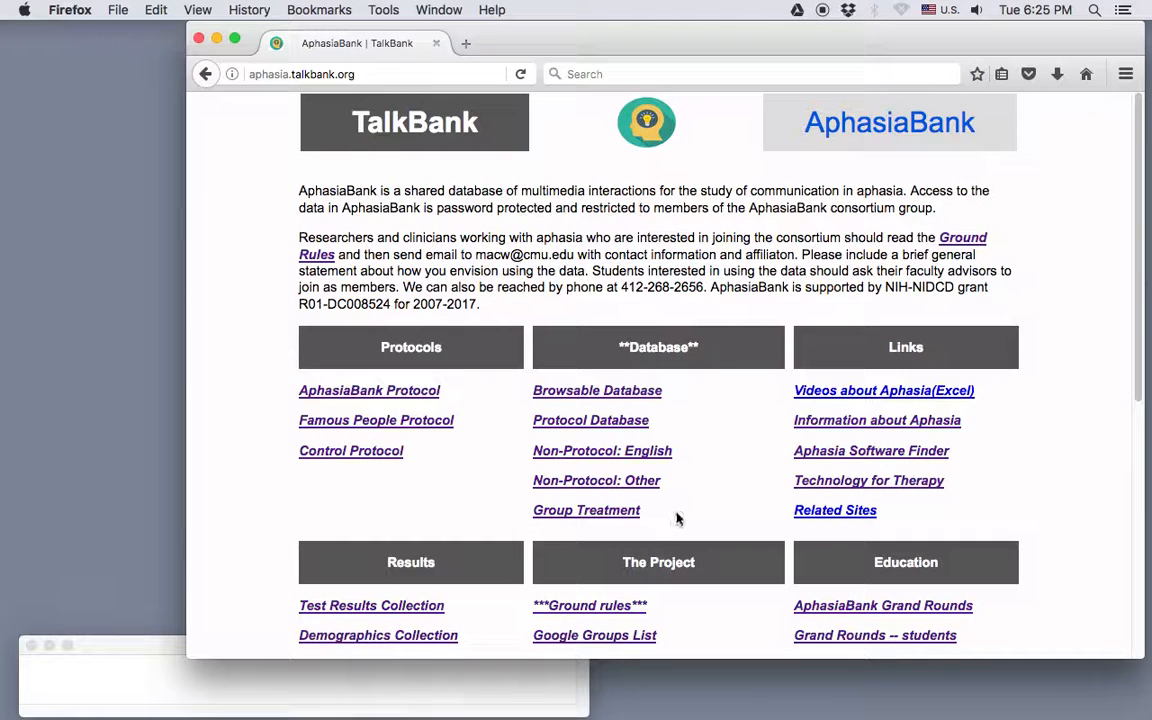
mouse_move(688, 378)
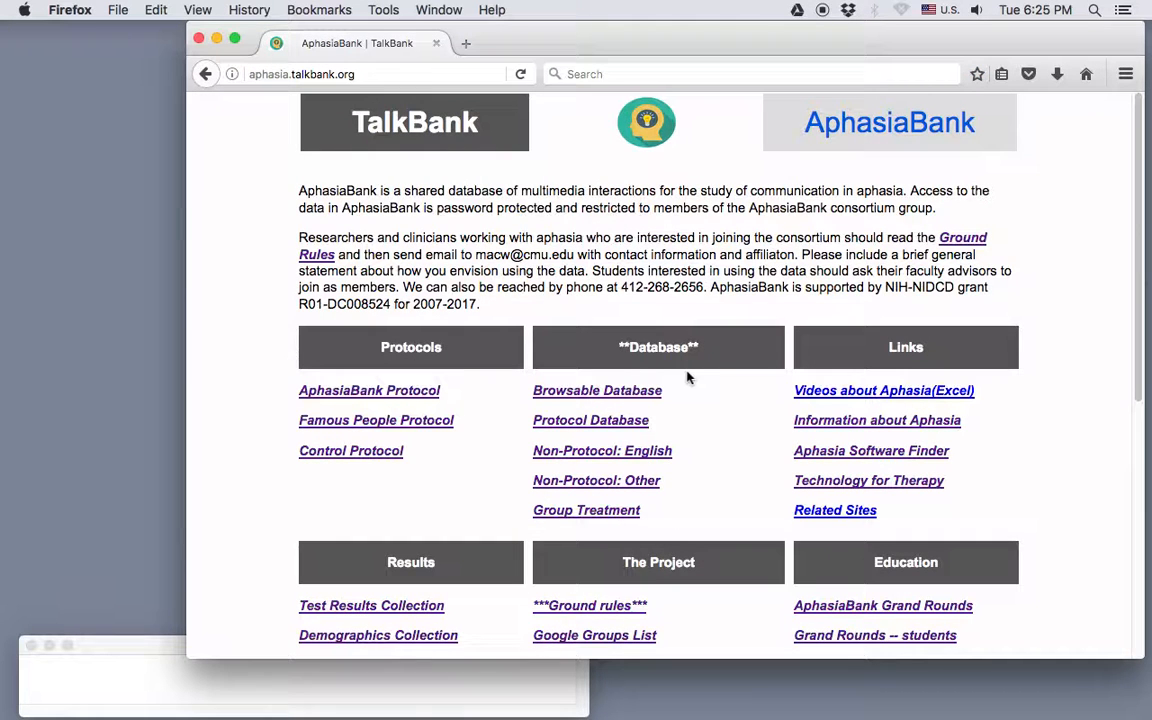
mouse_move(680, 424)
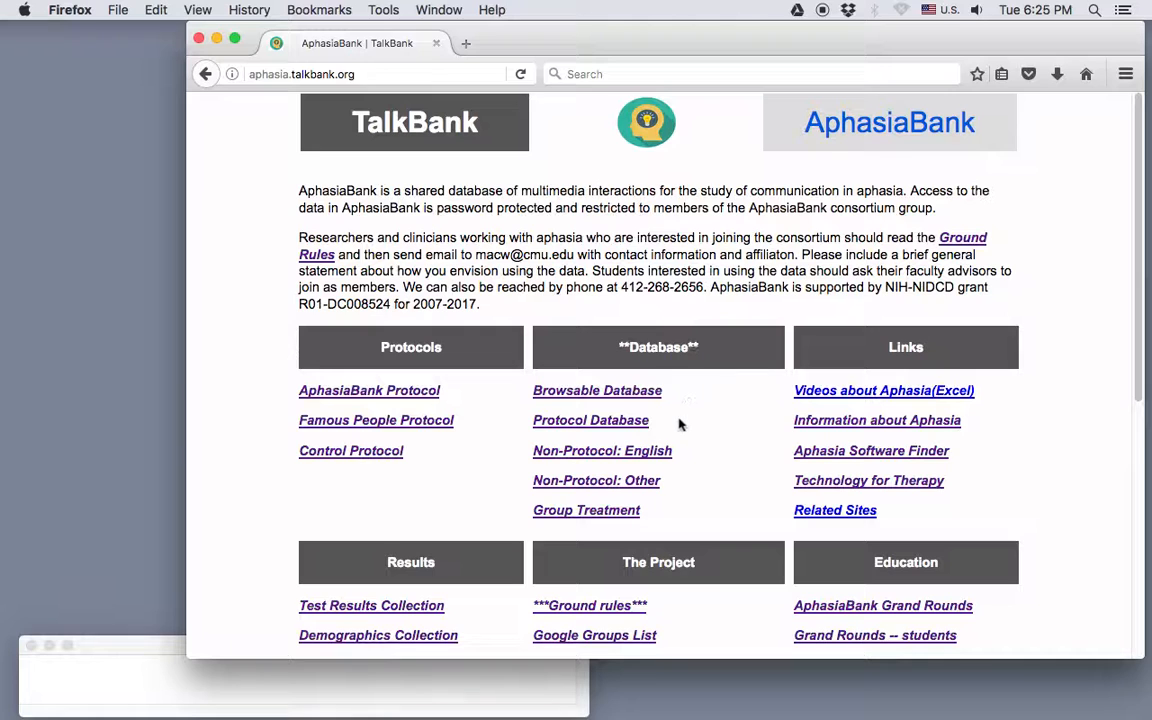
mouse_move(668, 490)
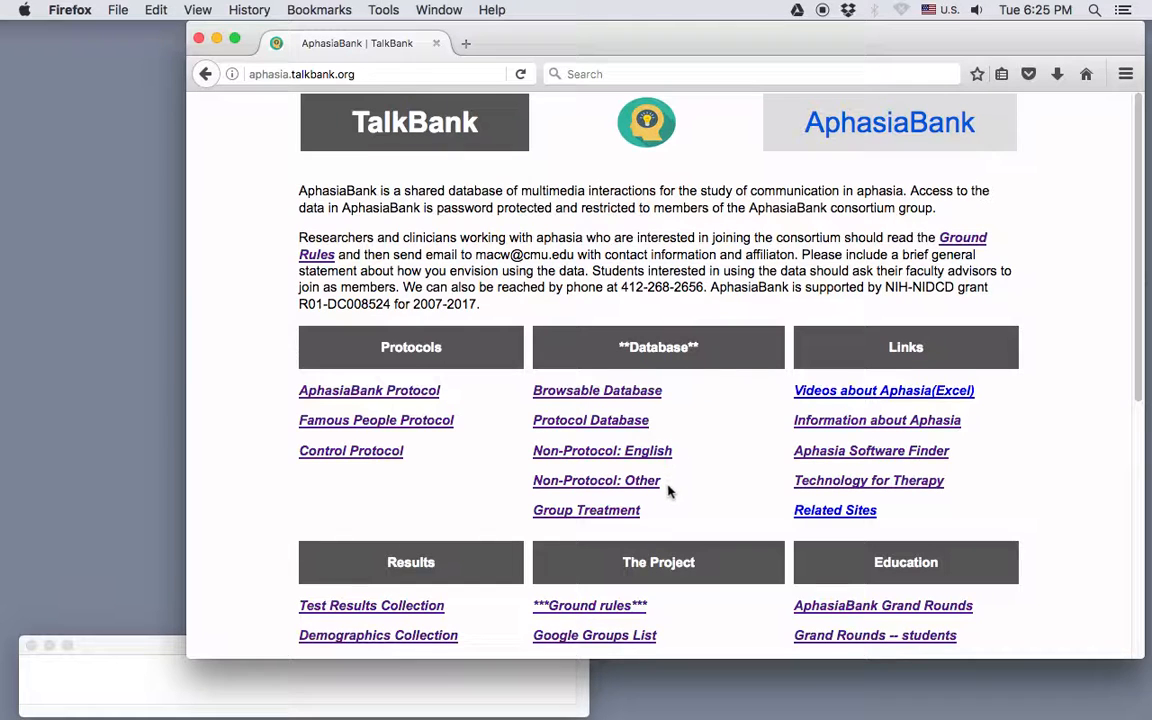
mouse_move(666, 508)
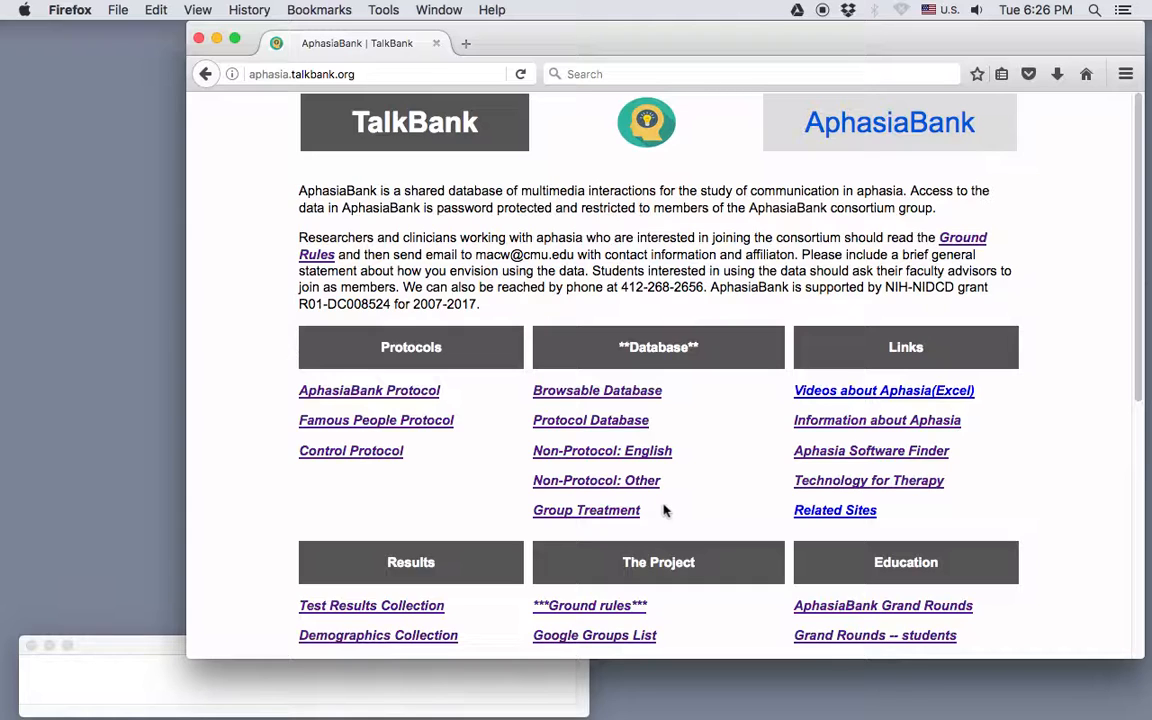
mouse_move(586, 510)
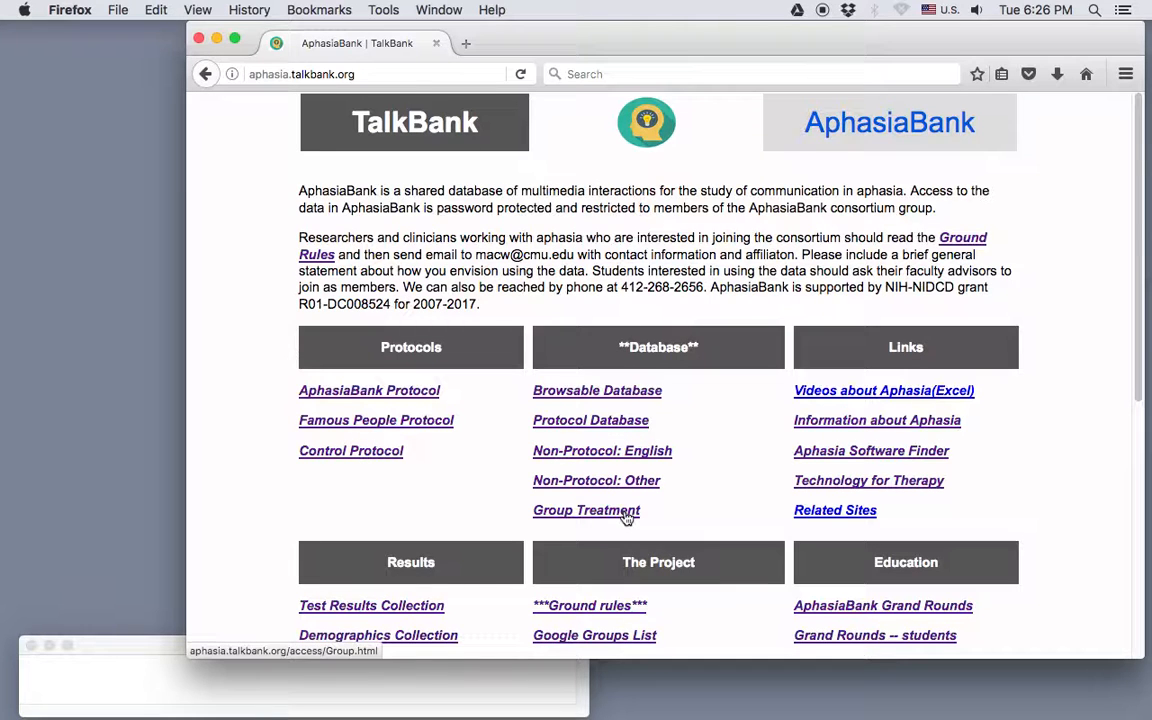
Go to the Group Treatment data index under Database
left_click(586, 510)
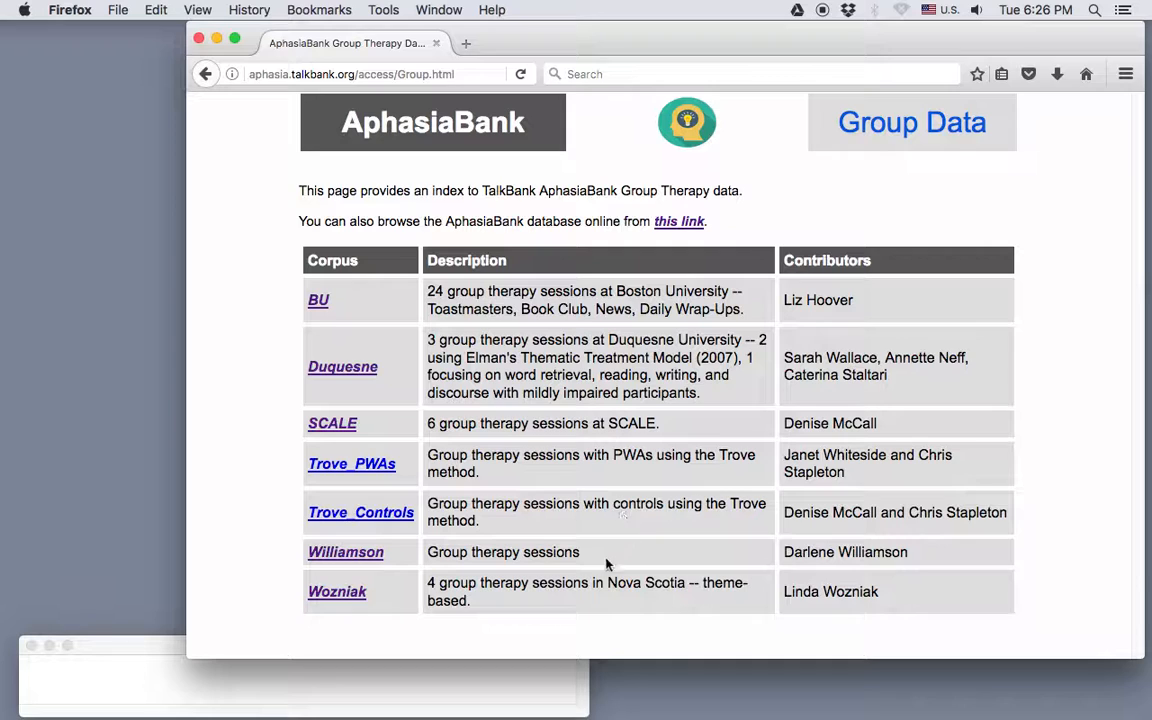
mouse_move(543, 632)
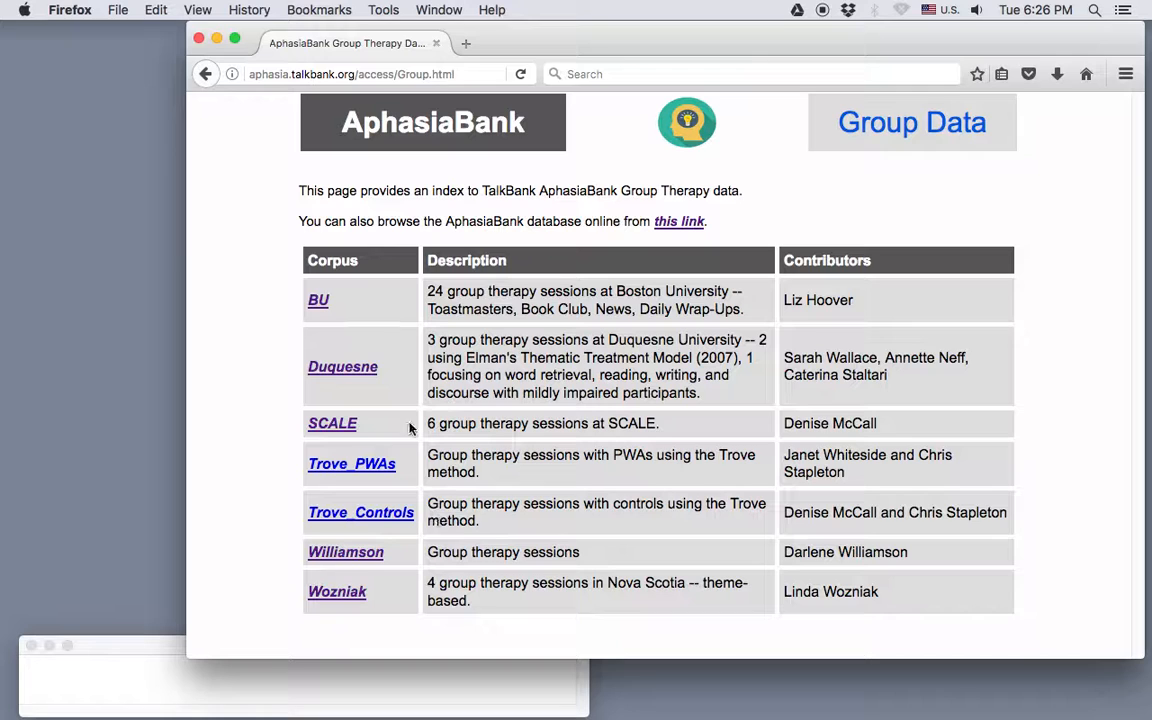
Read through the Duquesne group corpus description page
left_click(342, 366)
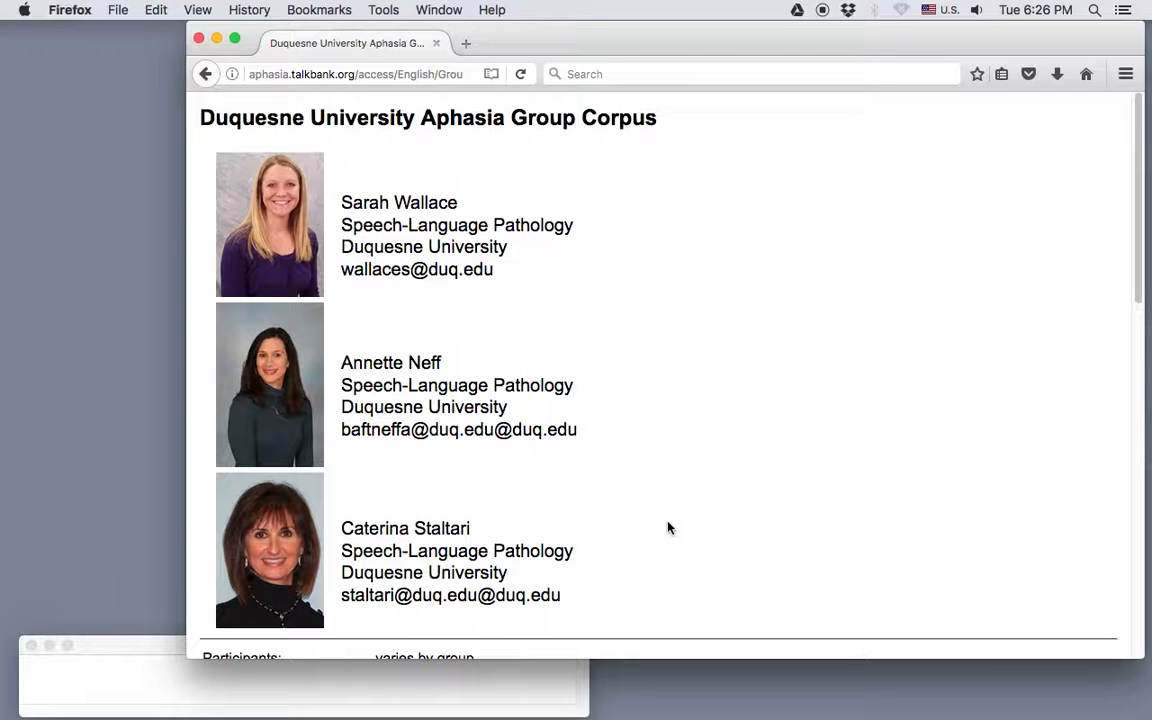
scroll("down", 3)
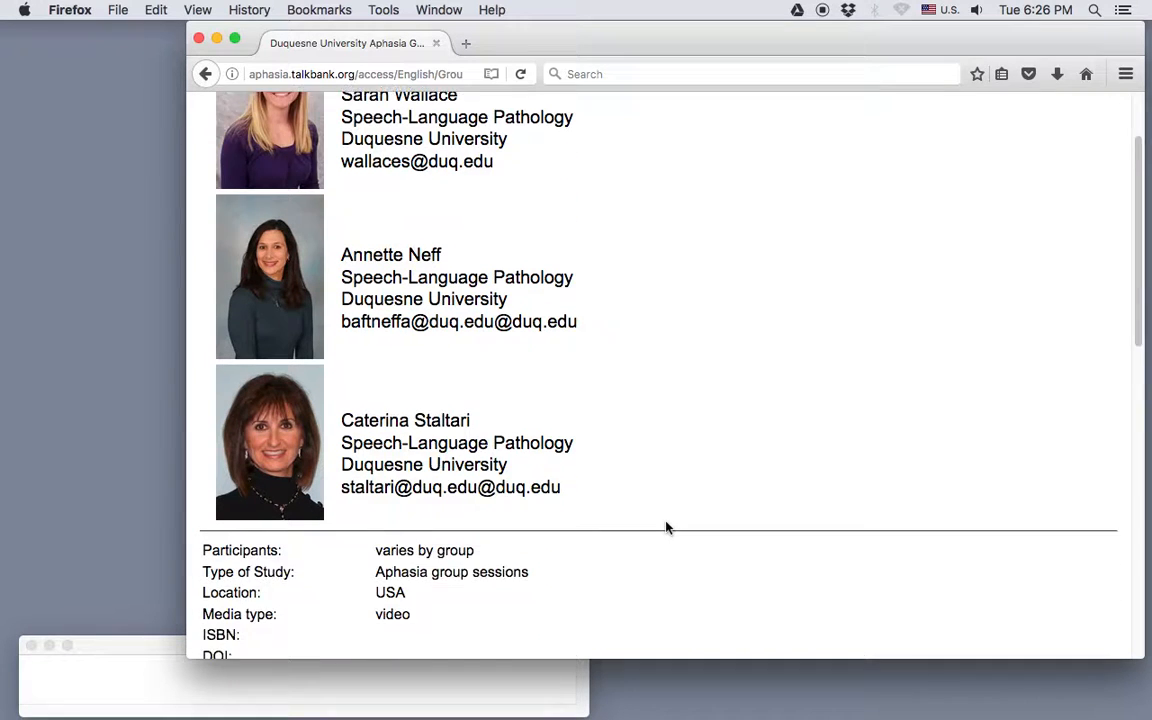
scroll("down", 3)
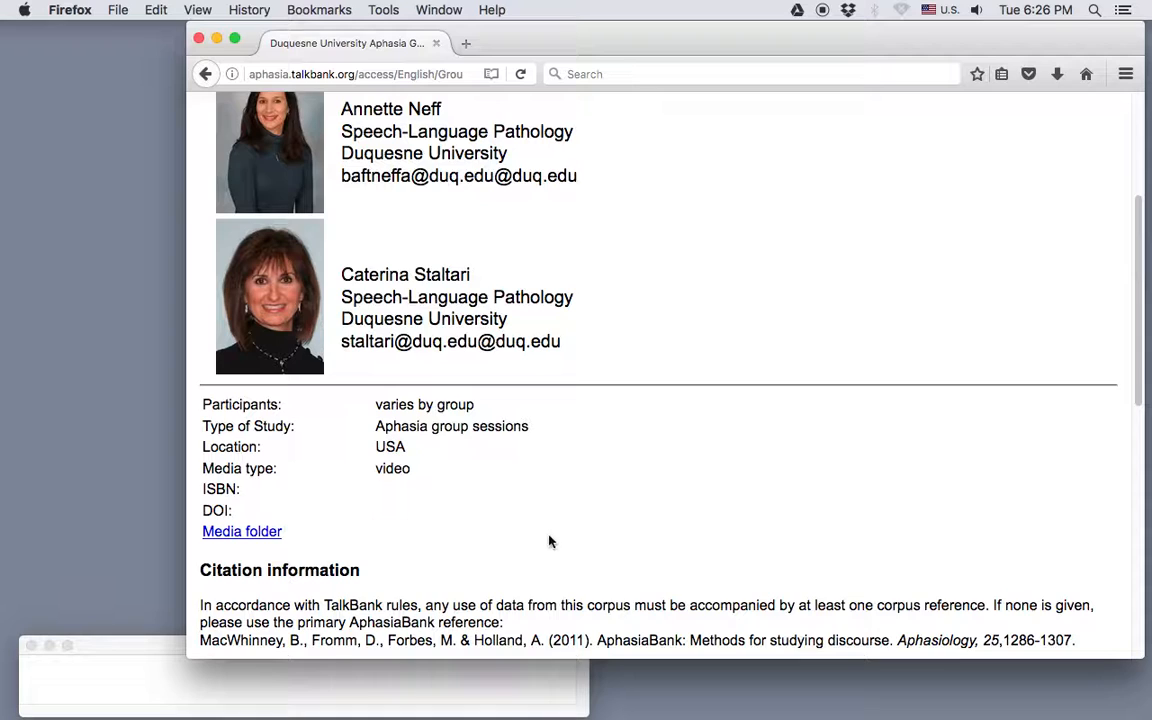
mouse_move(405, 575)
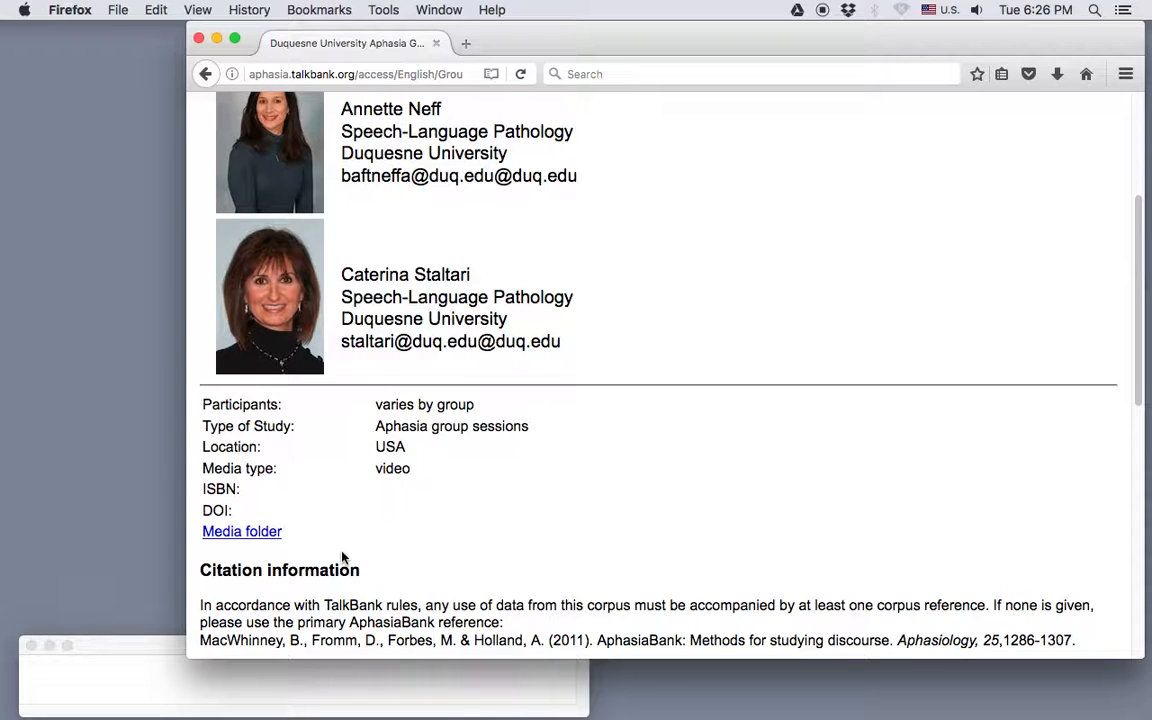
scroll("down", 3)
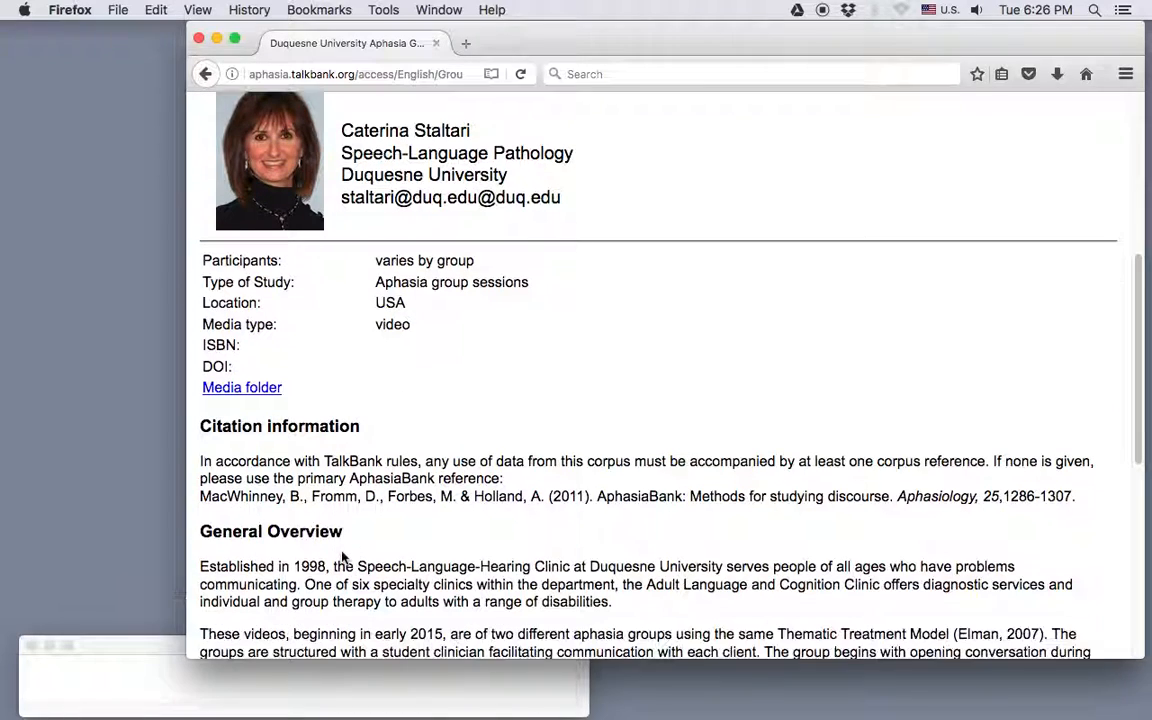
scroll("down", 3)
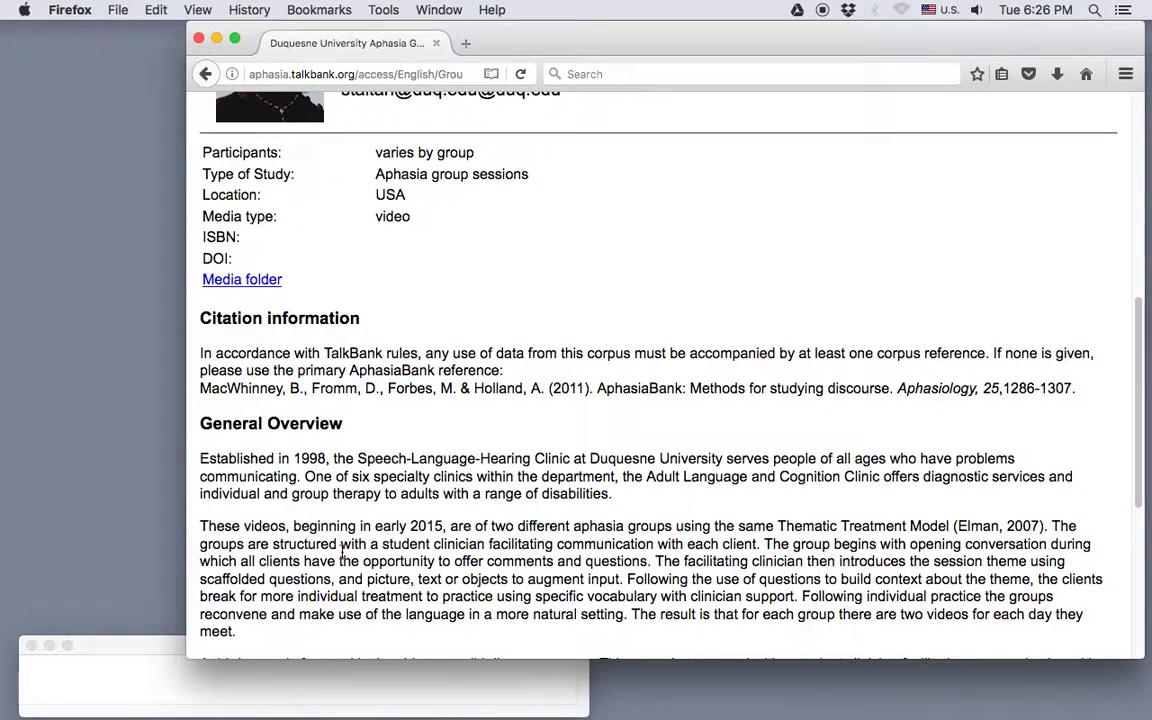
scroll("down", 3)
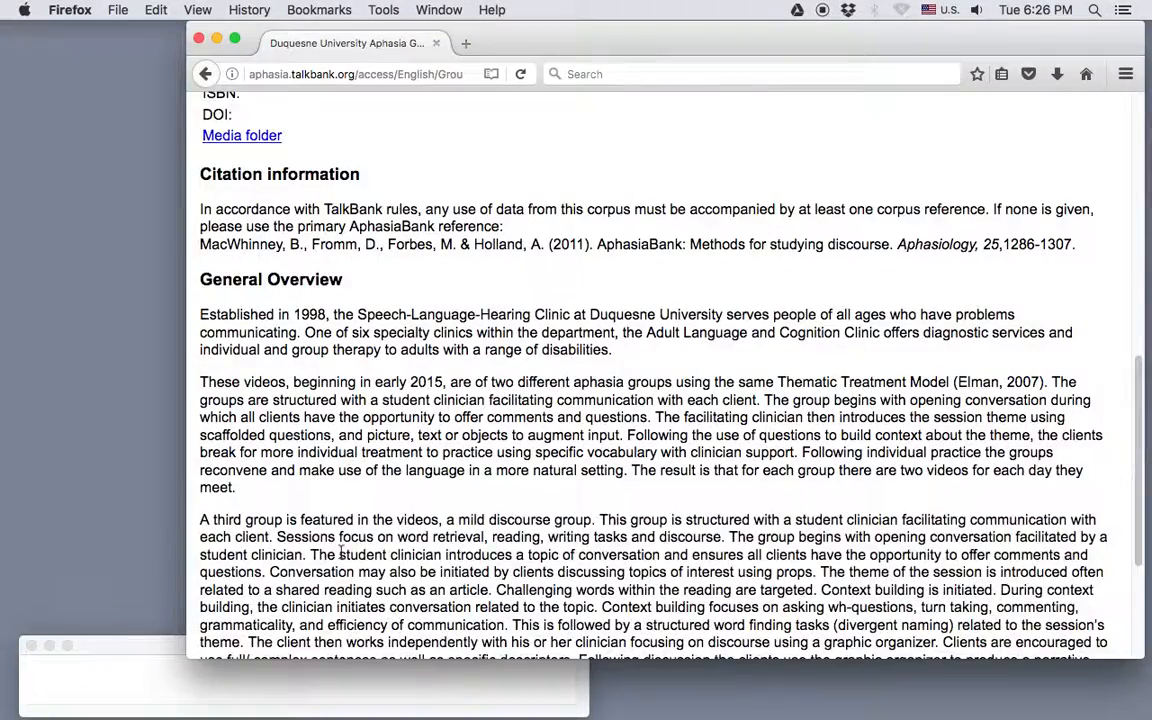
scroll("down", 3)
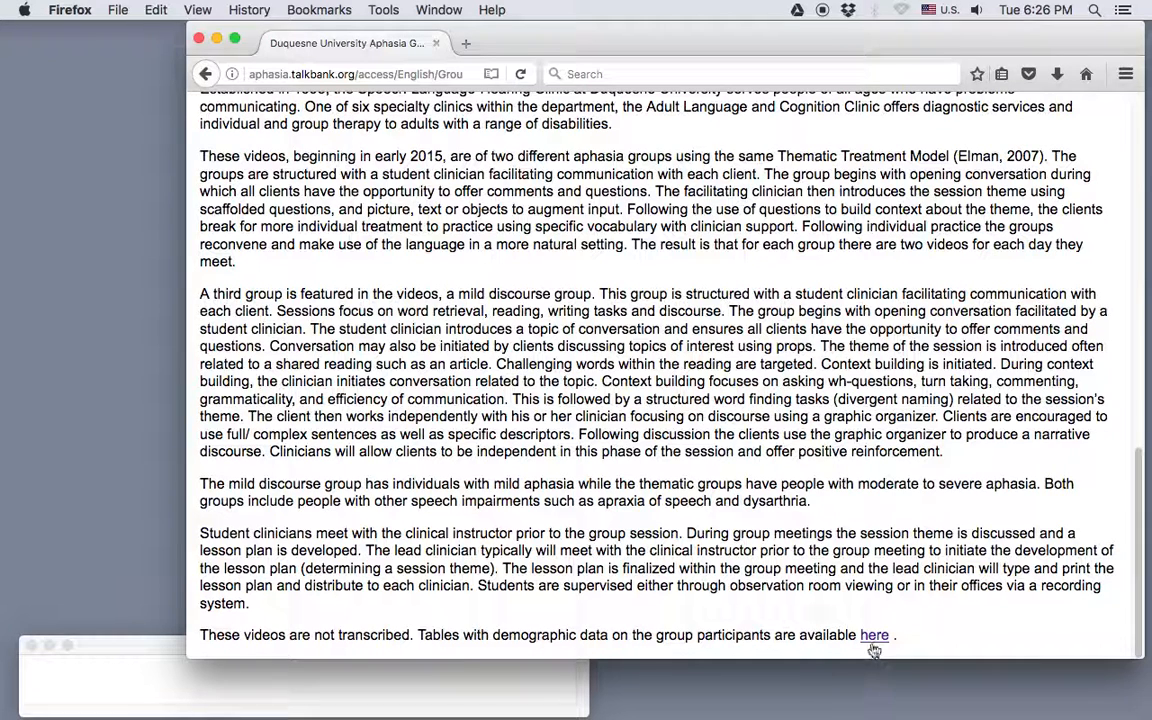
mouse_move(874, 635)
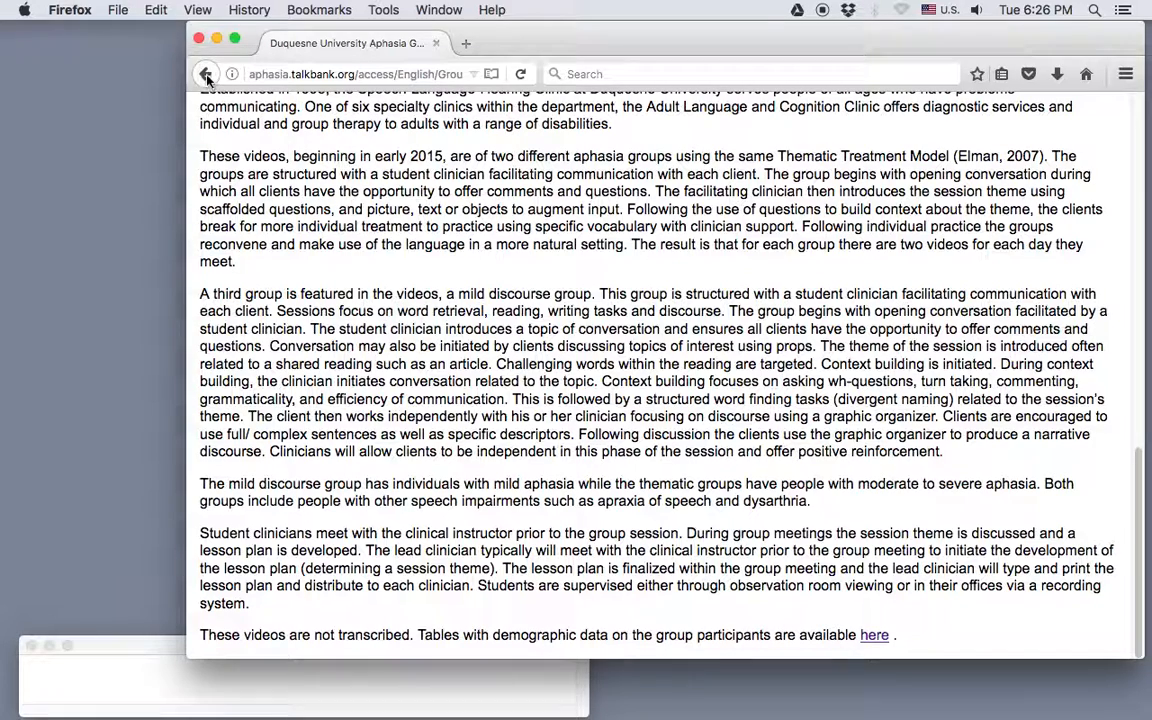
Navigate back past the group index to the AphasiaBank home page
left_click(206, 73)
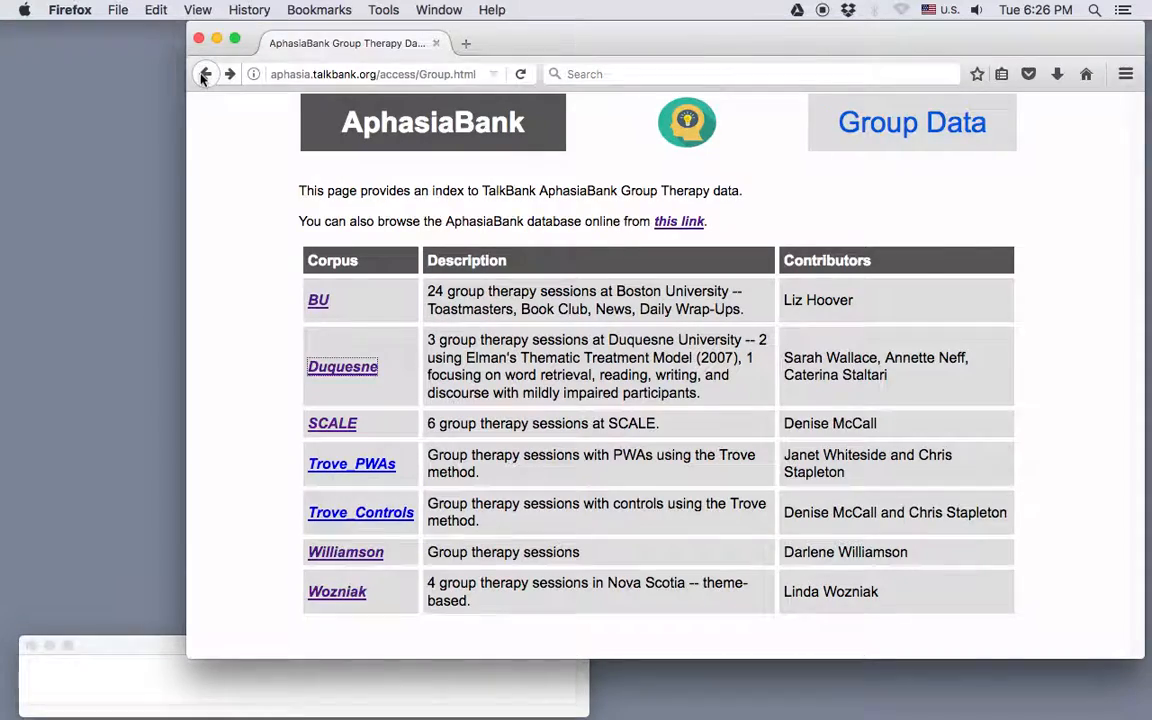
left_click(205, 73)
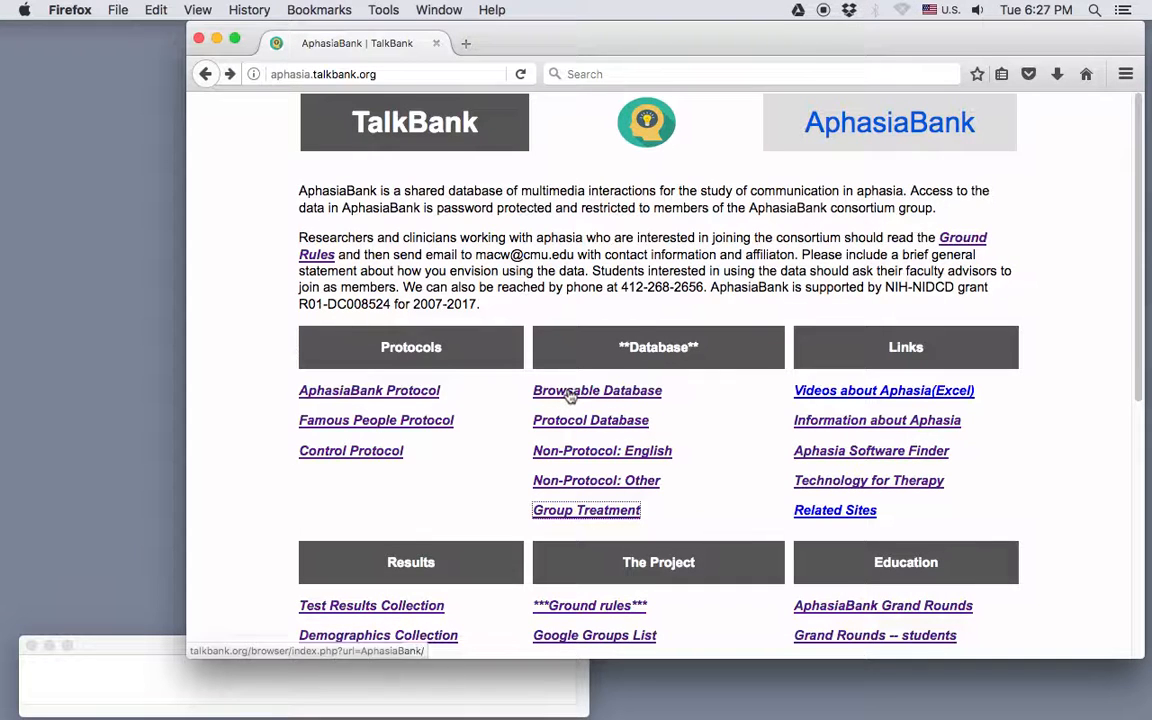
Sign in to the Browsable Database with username 'brod' and its password
left_click(597, 390)
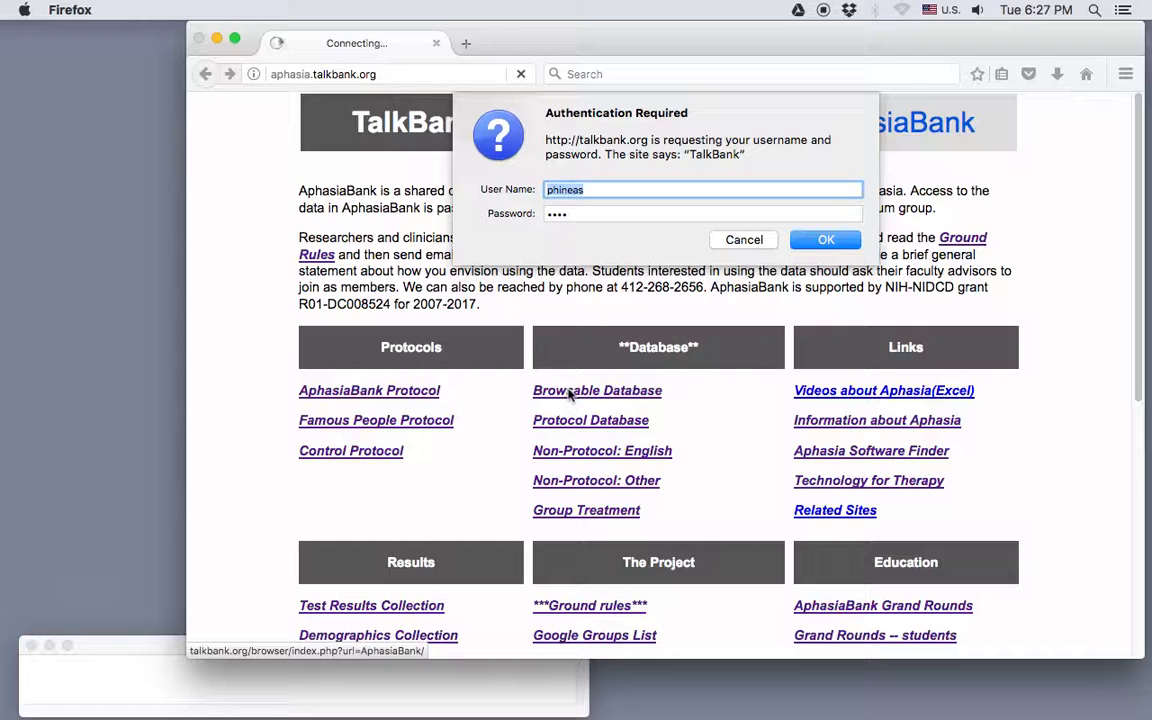
type("brod")
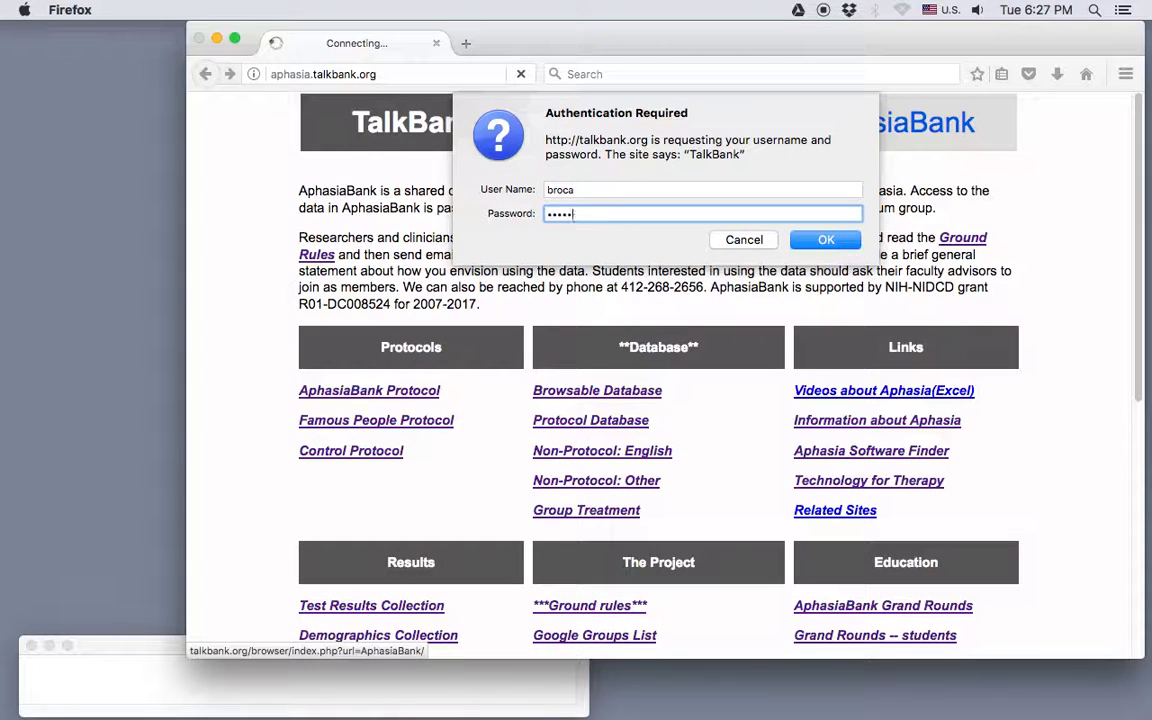
left_click(826, 239)
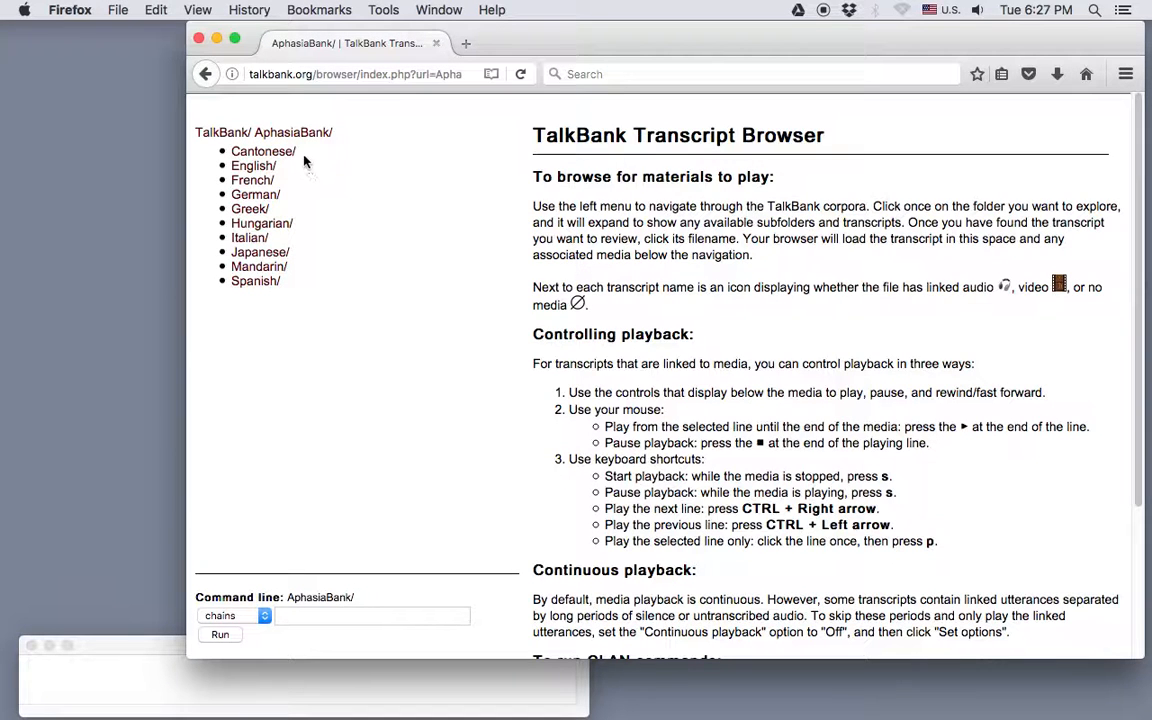
mouse_move(310, 195)
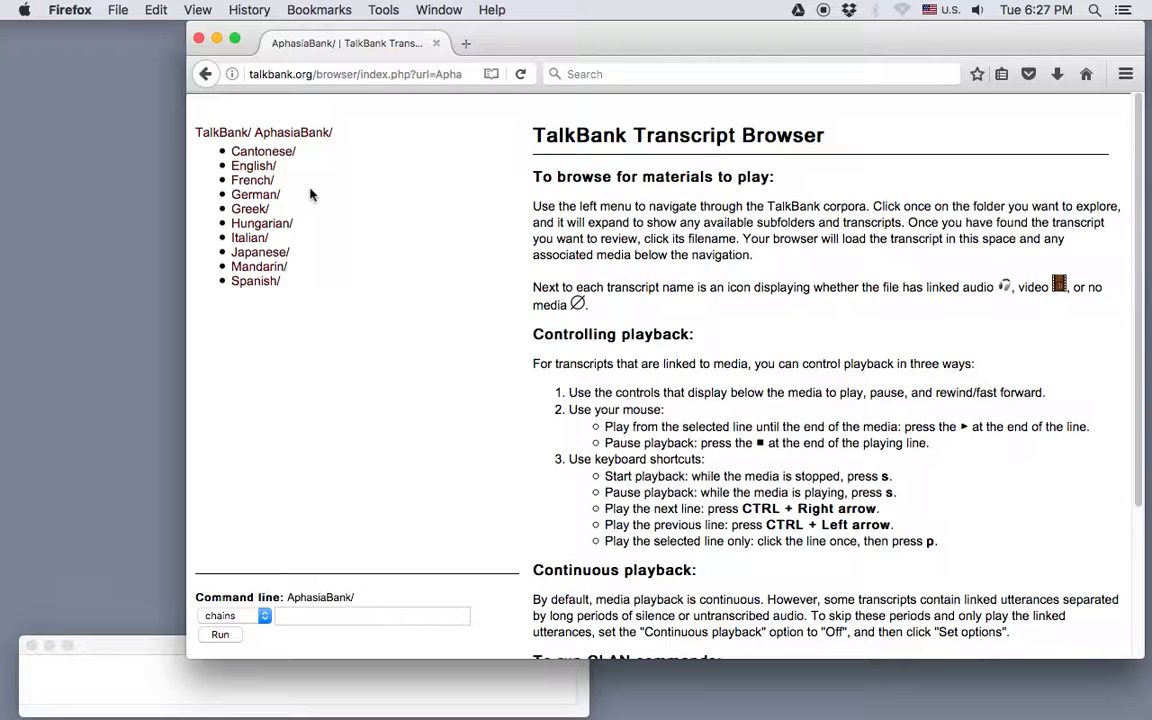
mouse_move(310, 267)
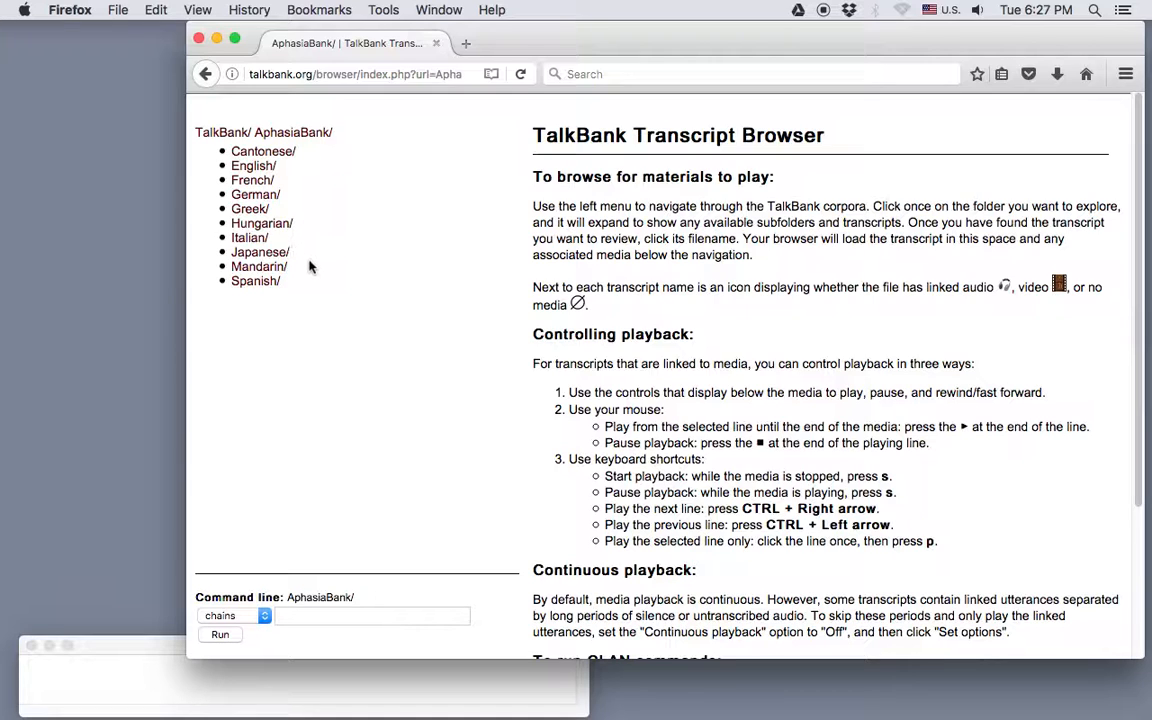
mouse_move(303, 233)
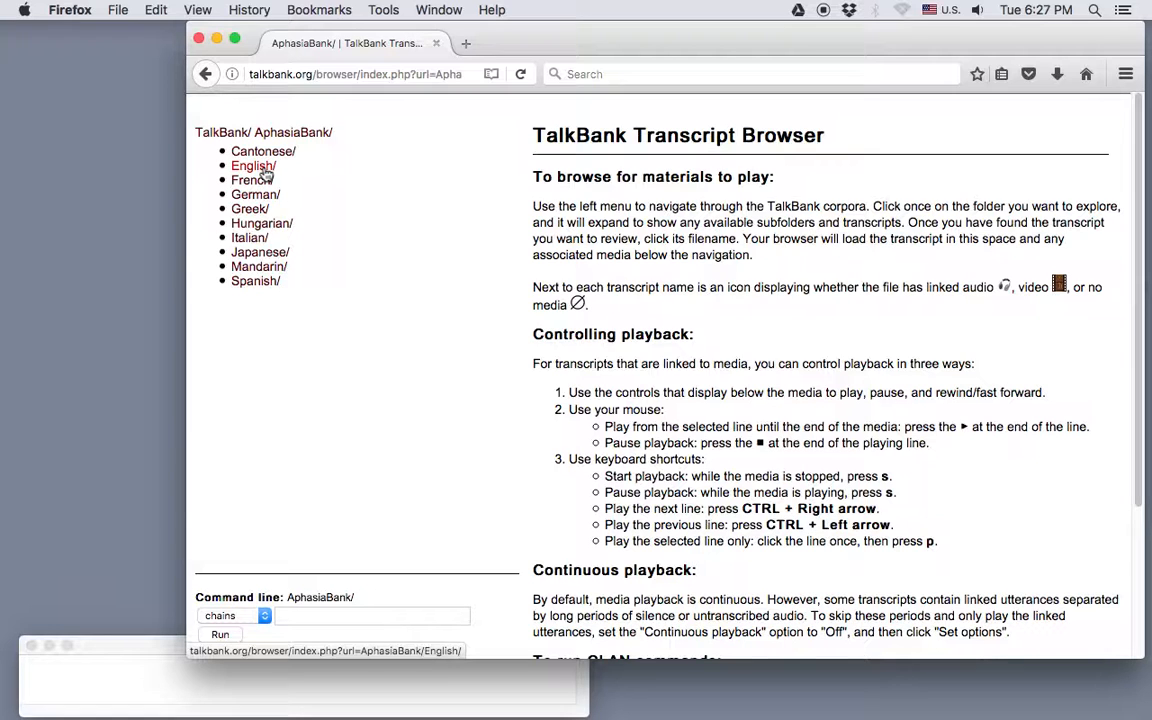
Drill into English, Aphasia and ACWT to list the ACWT transcripts
left_click(253, 165)
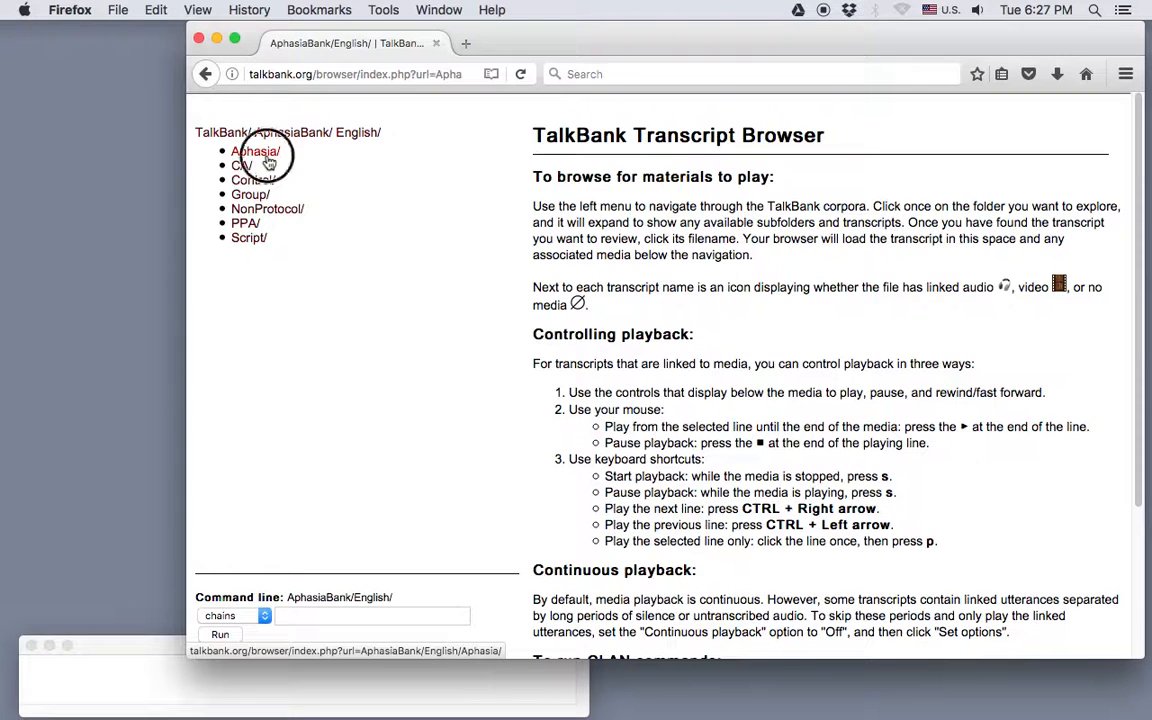
left_click(255, 151)
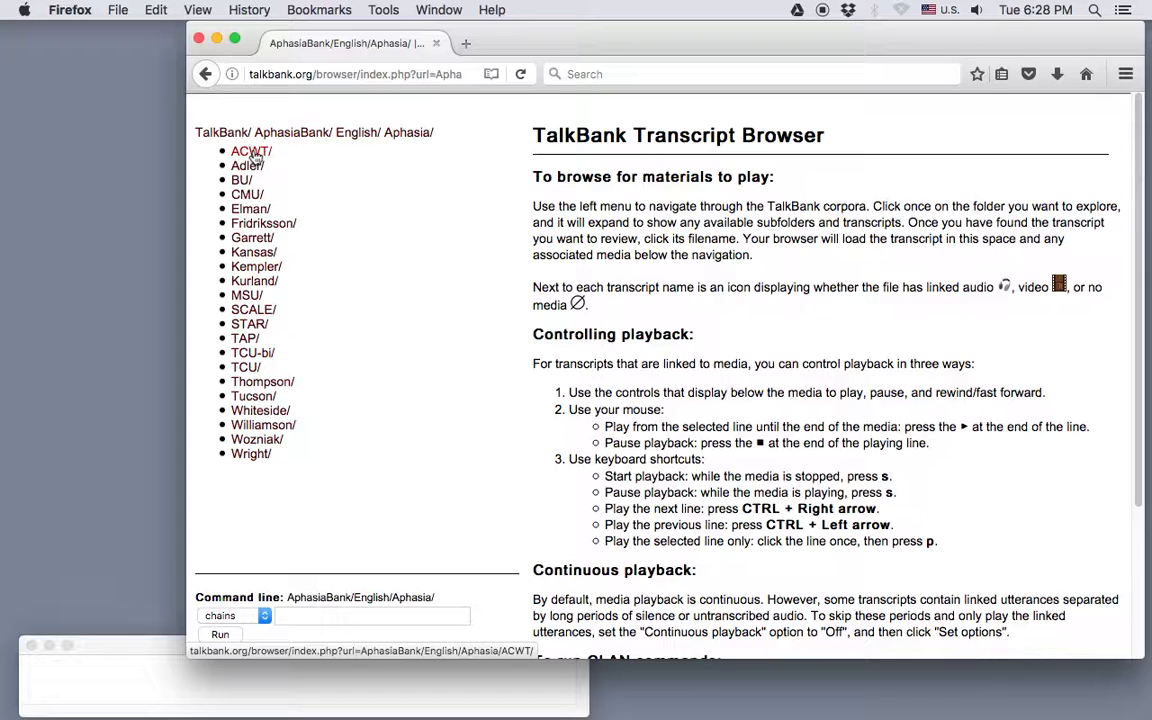
left_click(246, 151)
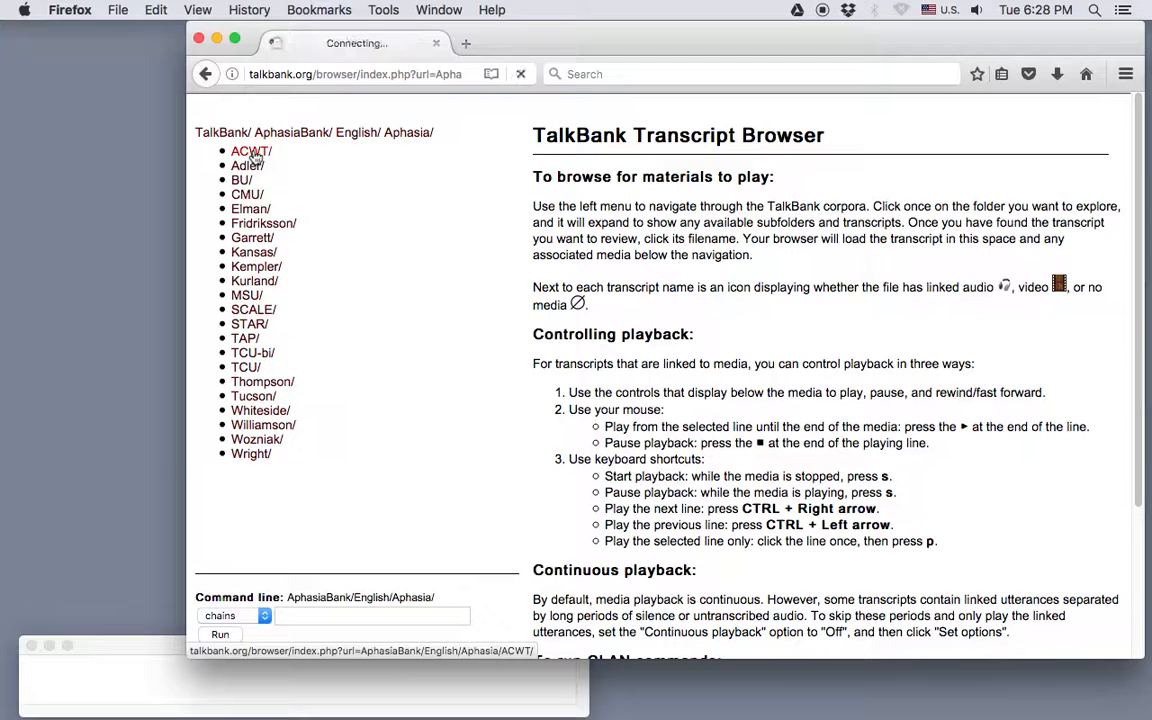
left_click(248, 151)
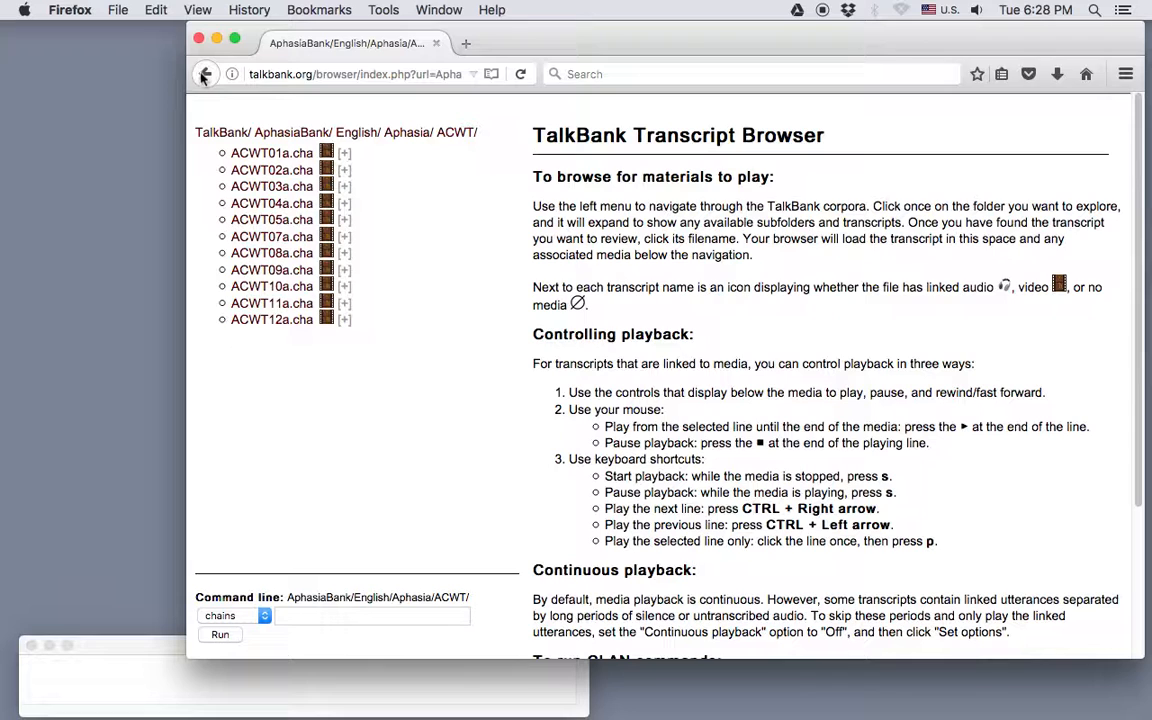
mouse_move(205, 73)
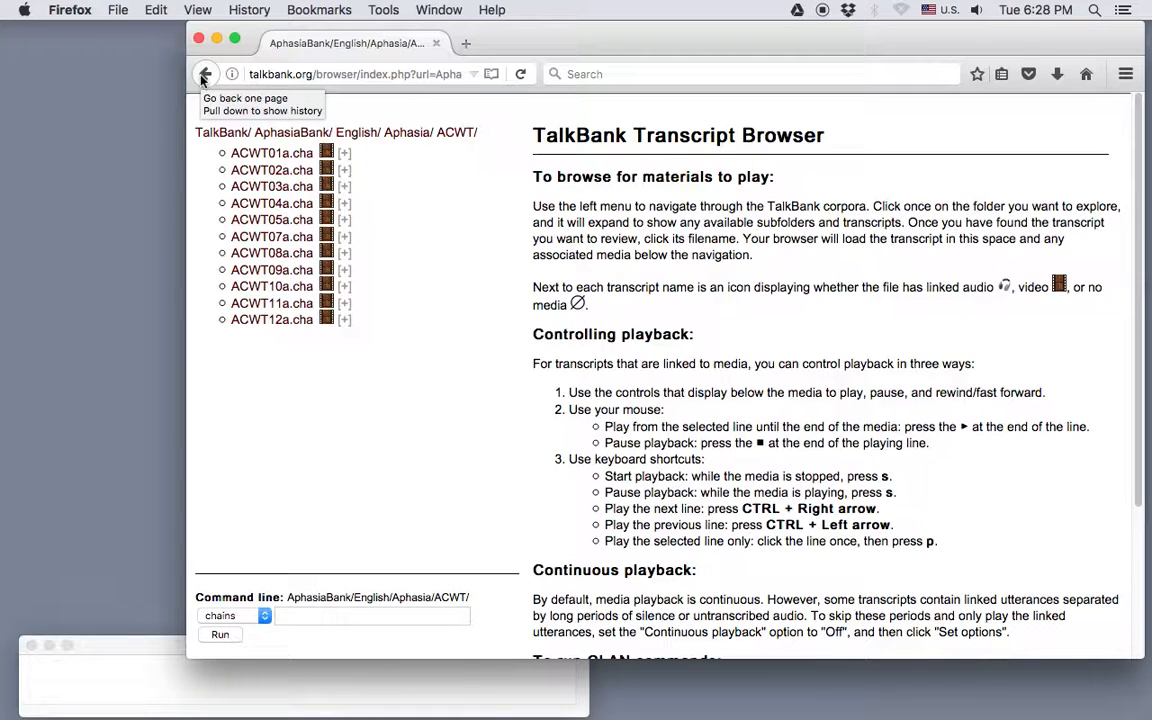
mouse_move(393, 150)
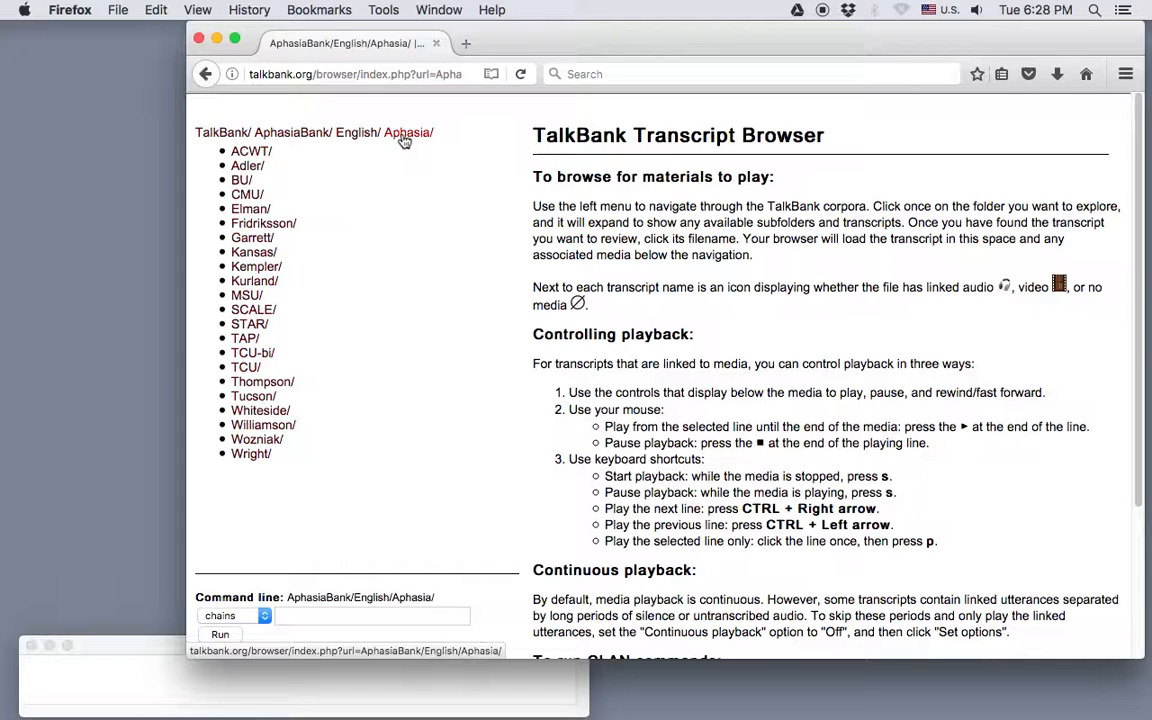
mouse_move(401, 387)
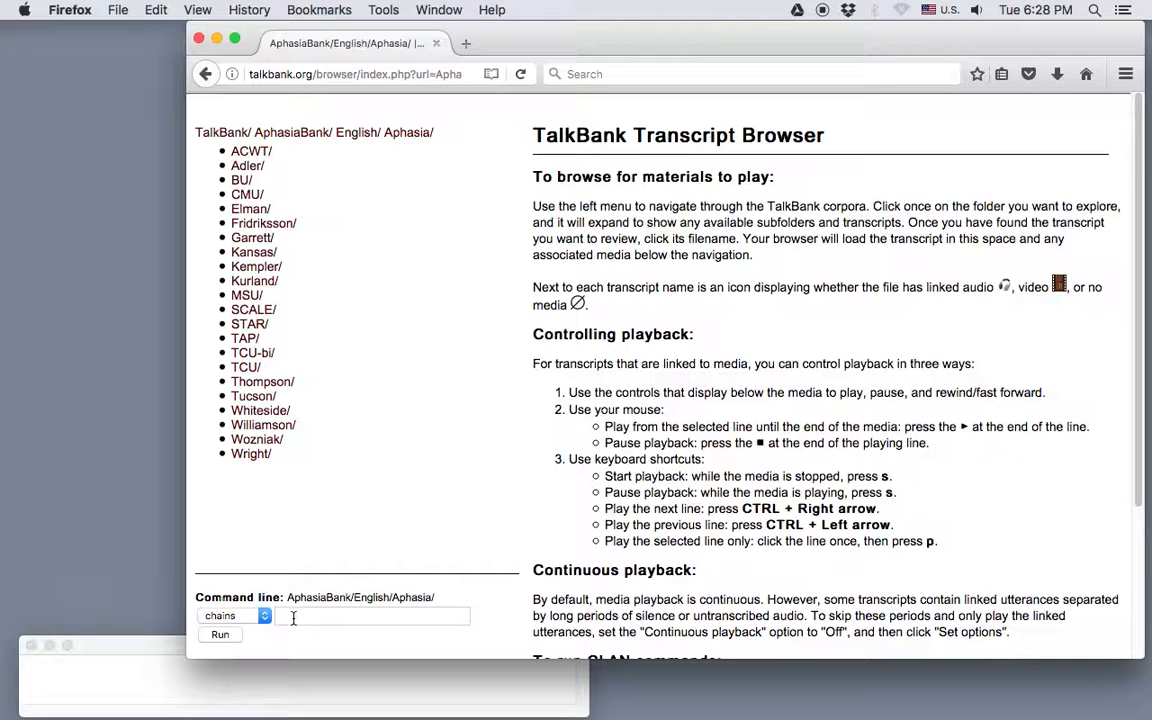
mouse_move(263, 627)
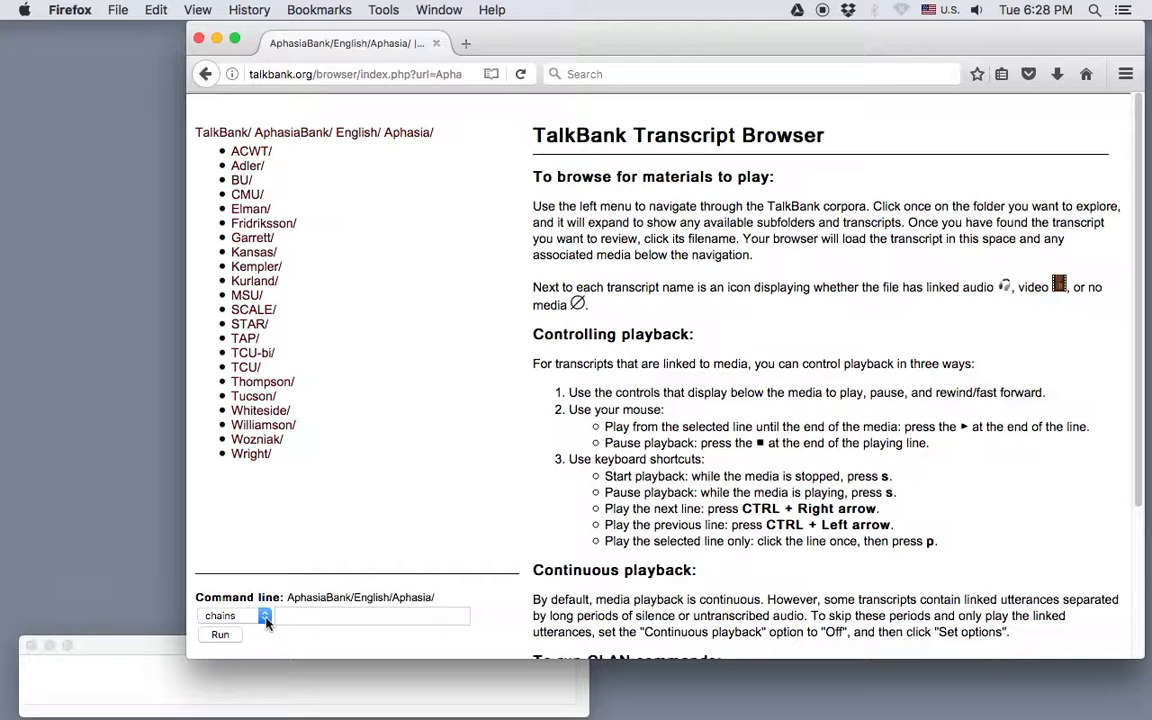
Choose freq as the command to run on the Aphasia folder
left_click(265, 615)
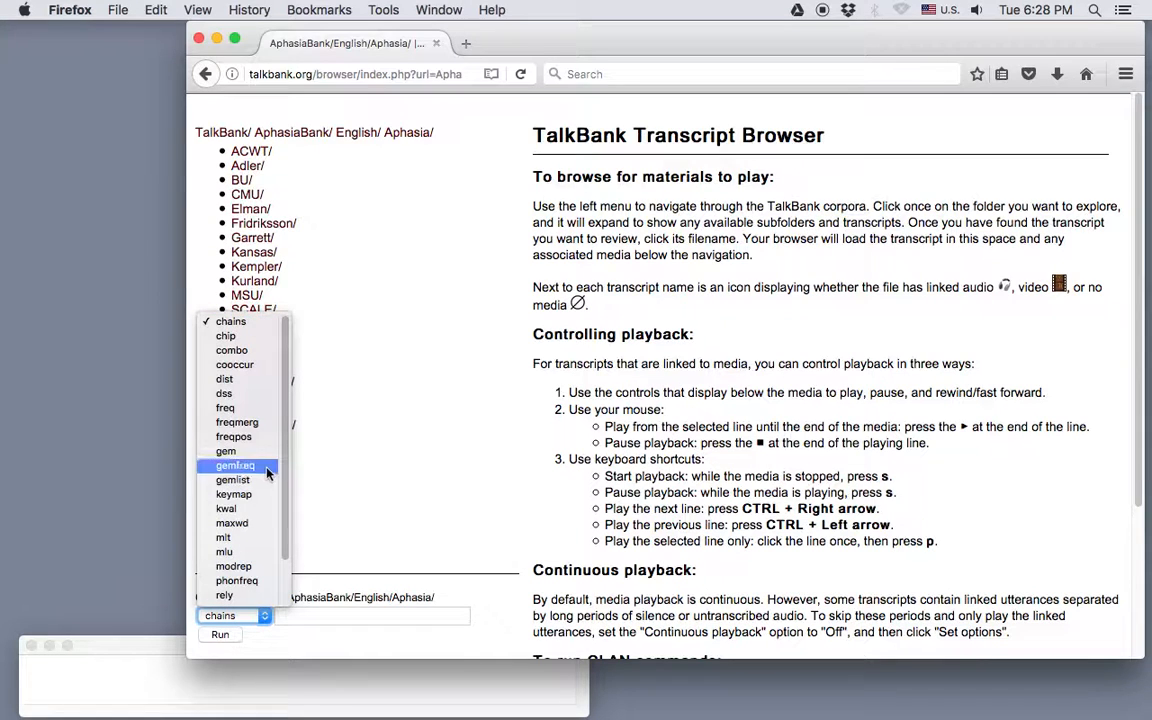
left_click(225, 407)
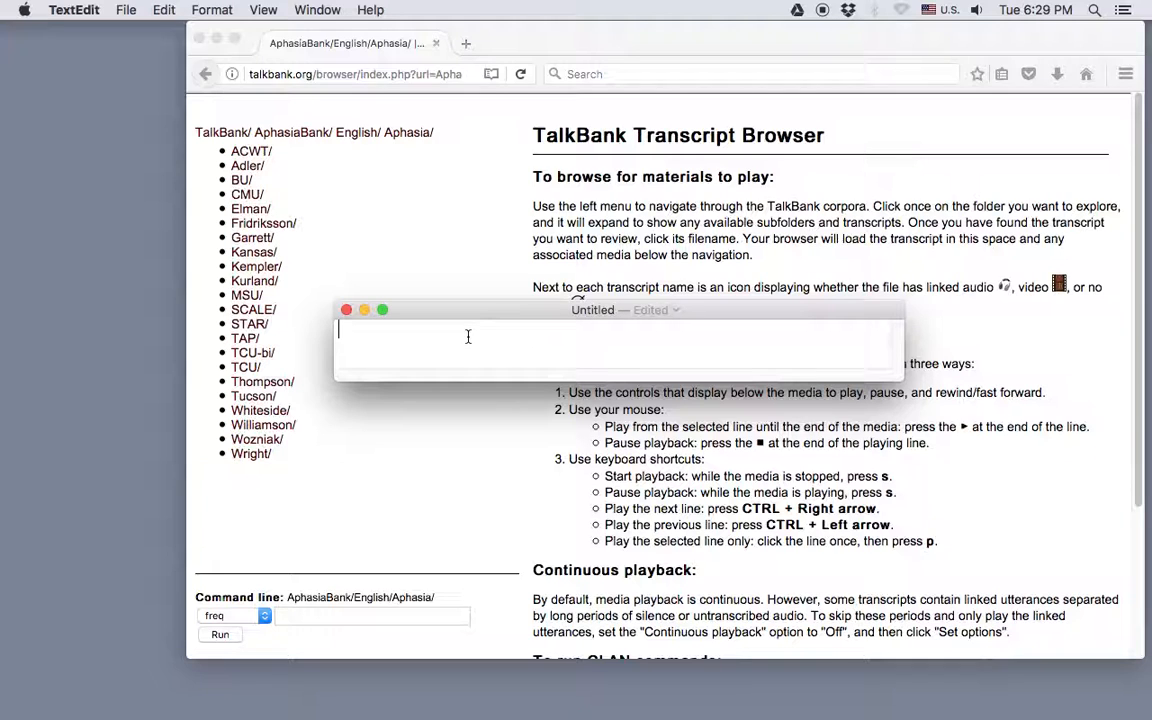
Type the option line +t@ID +t*PAR +s"*Wernicke*" *.cha +u +re
type("+t")
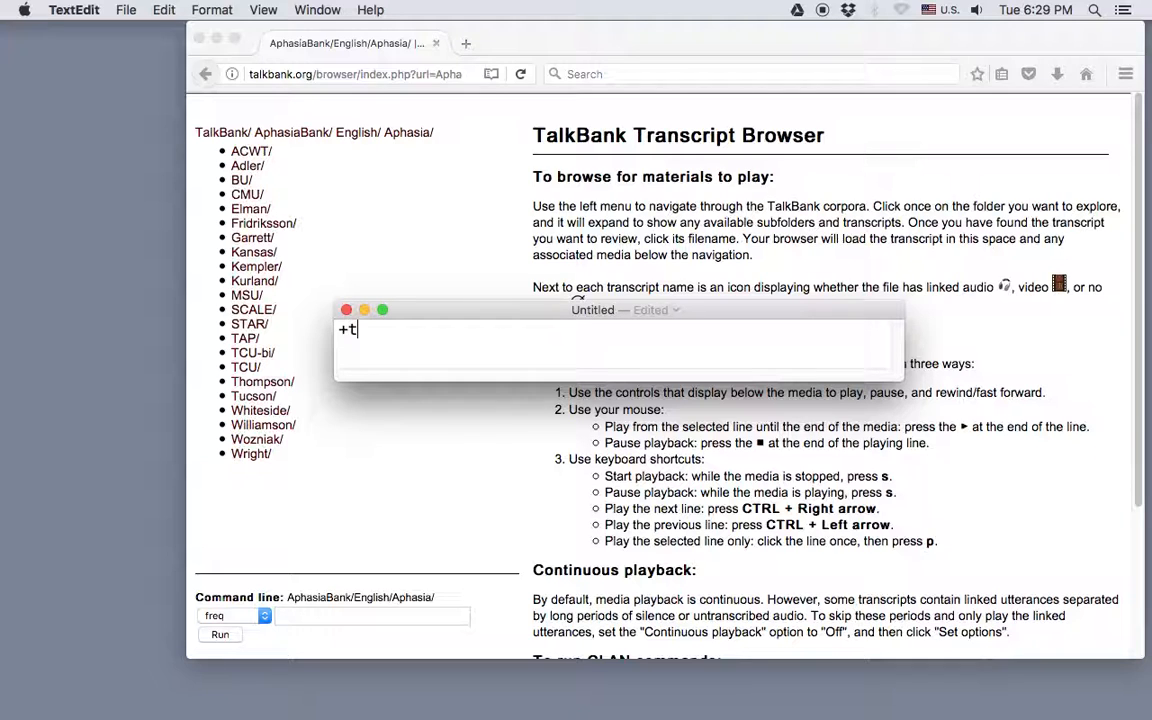
type("@ID +t")
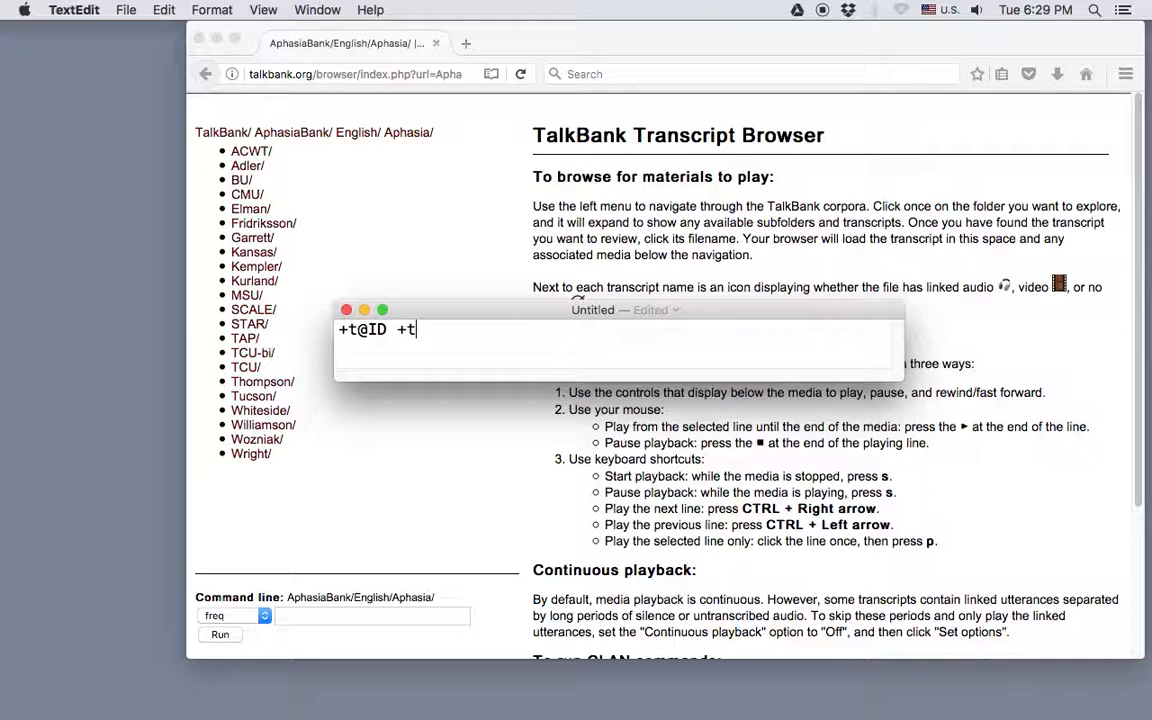
type("*PAR +")
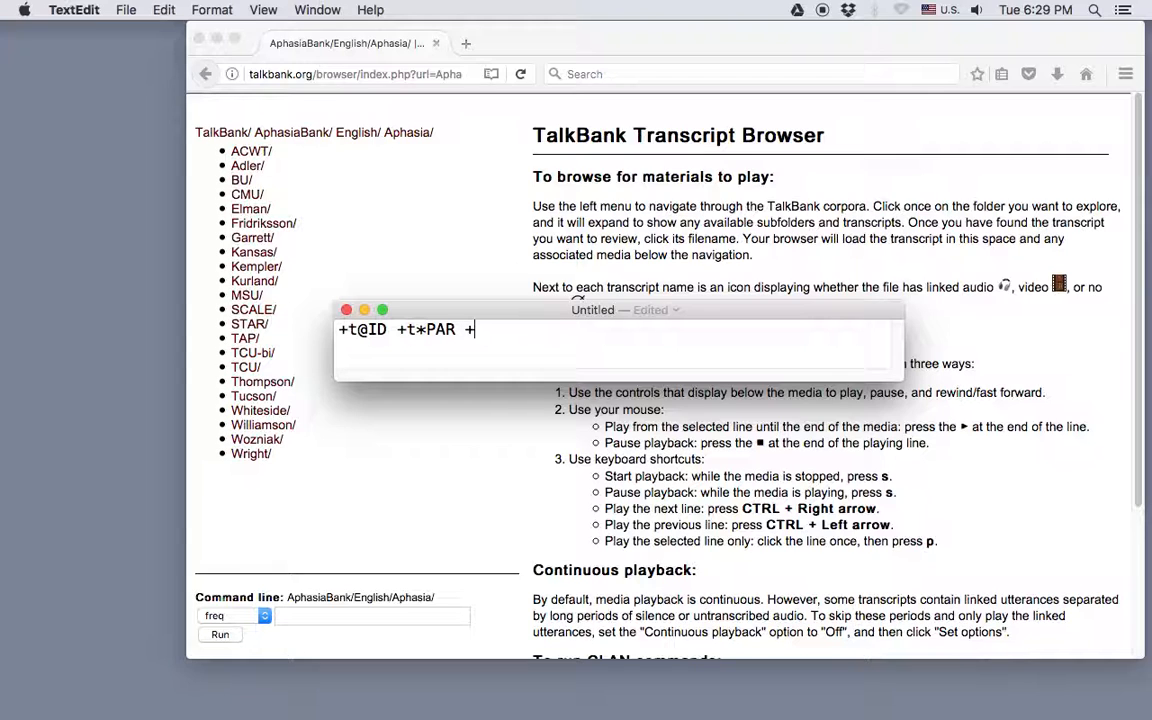
type("s\"")
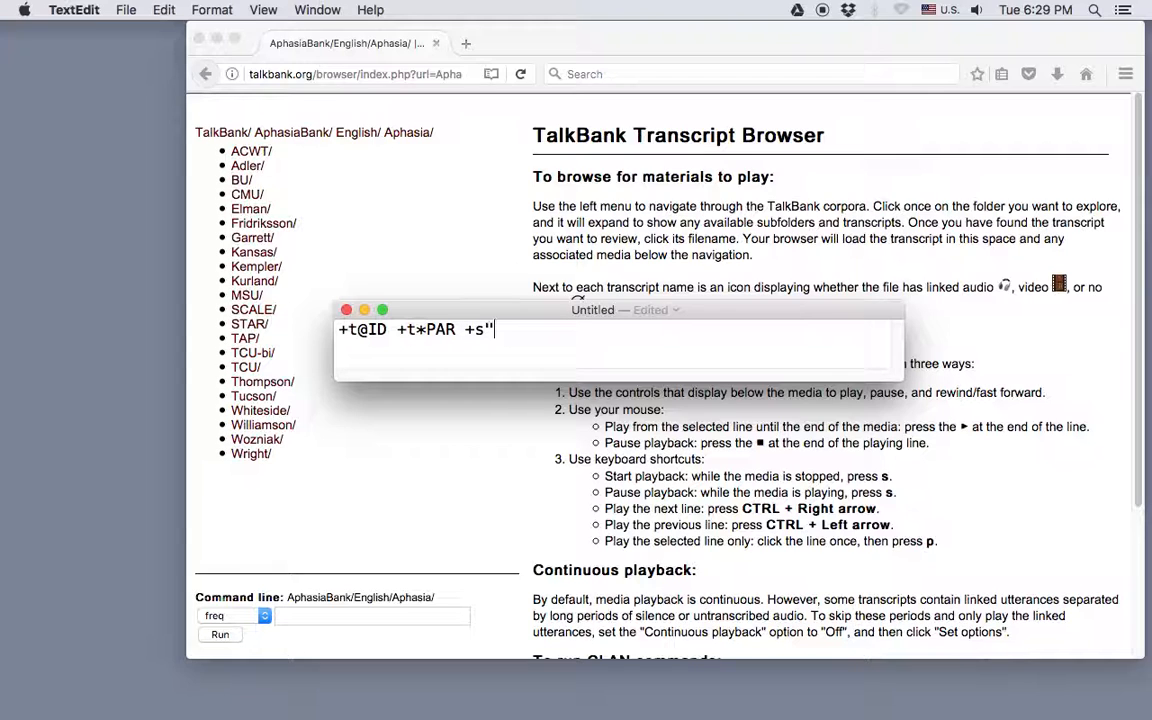
type("*")
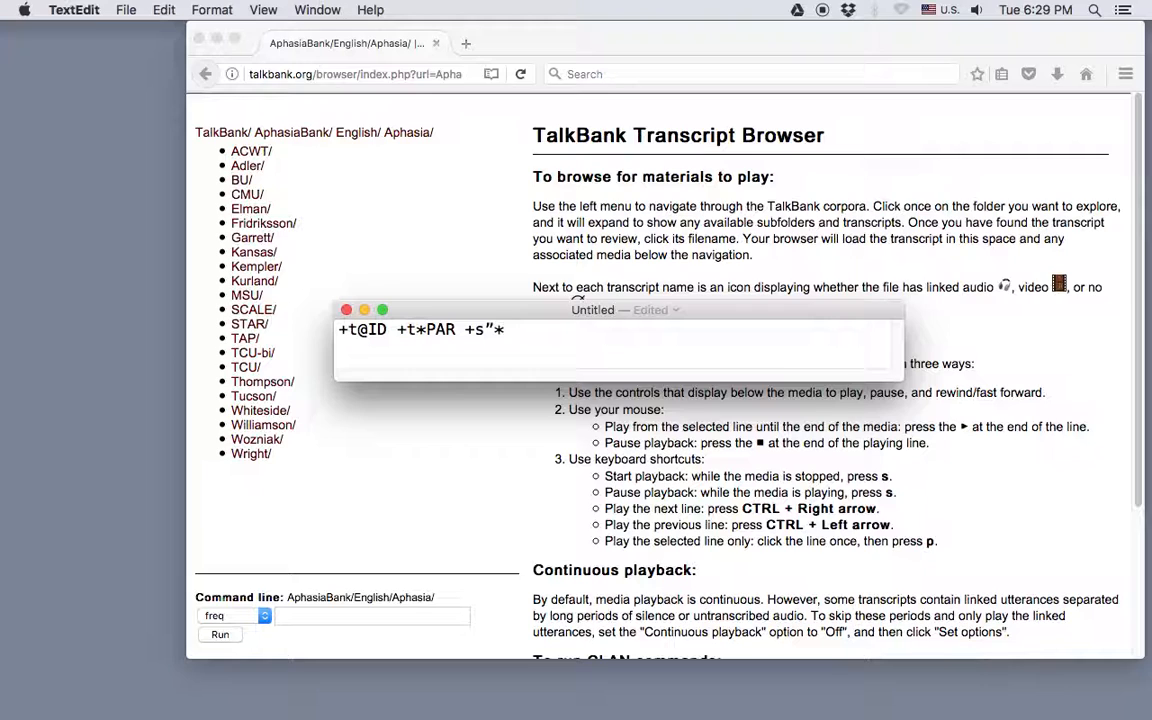
type("Wern")
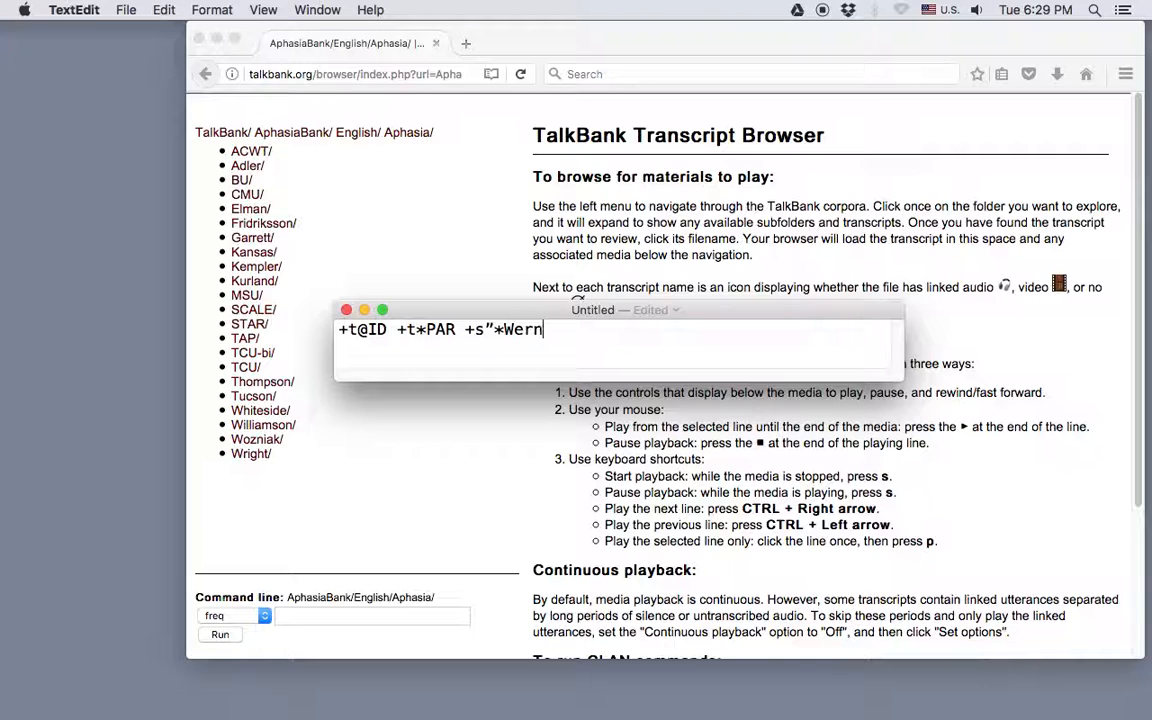
type("icke")
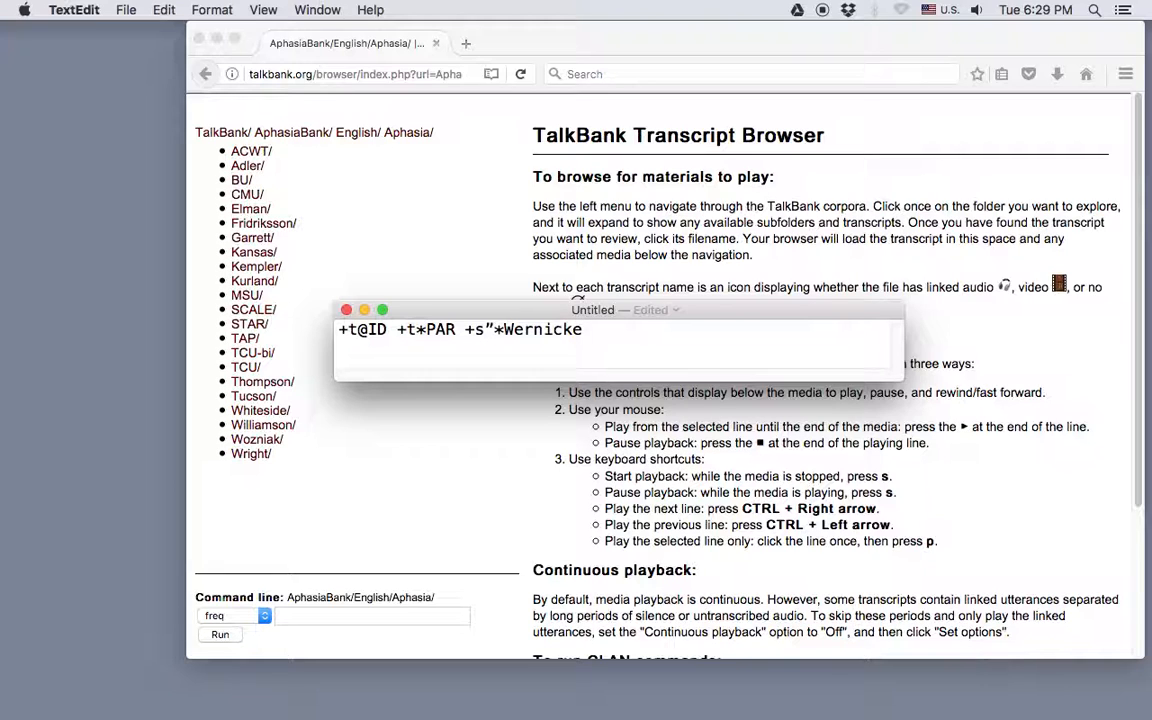
type("*\"")
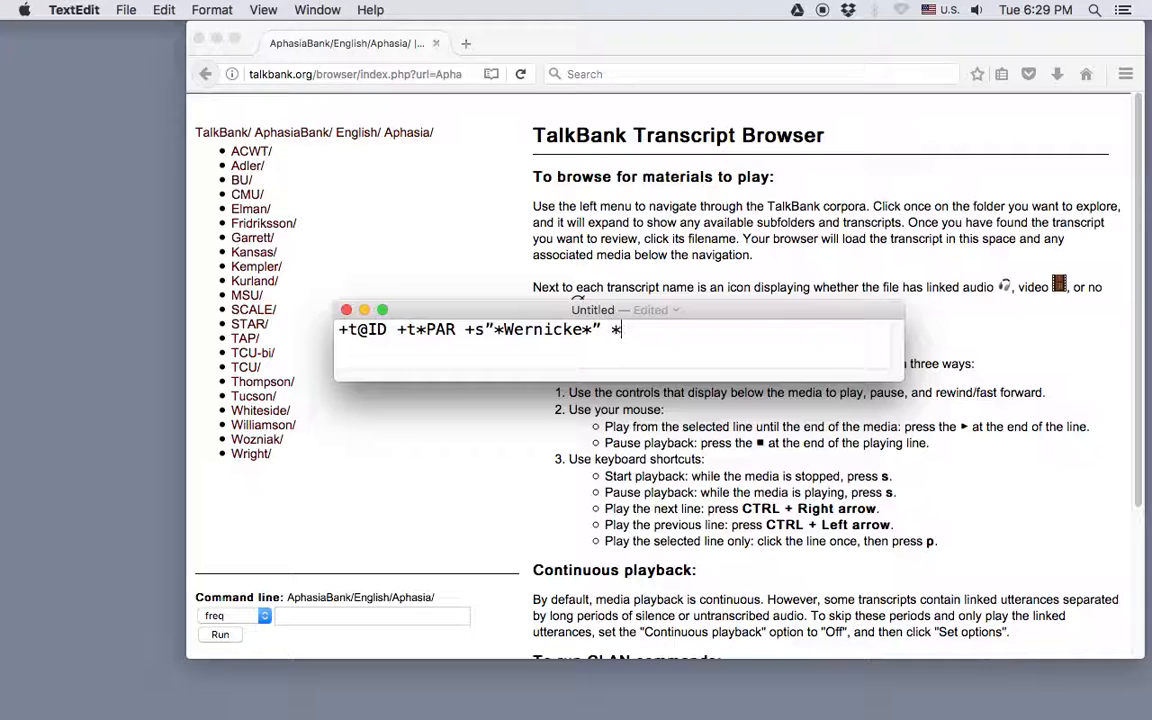
type(".cha +u")
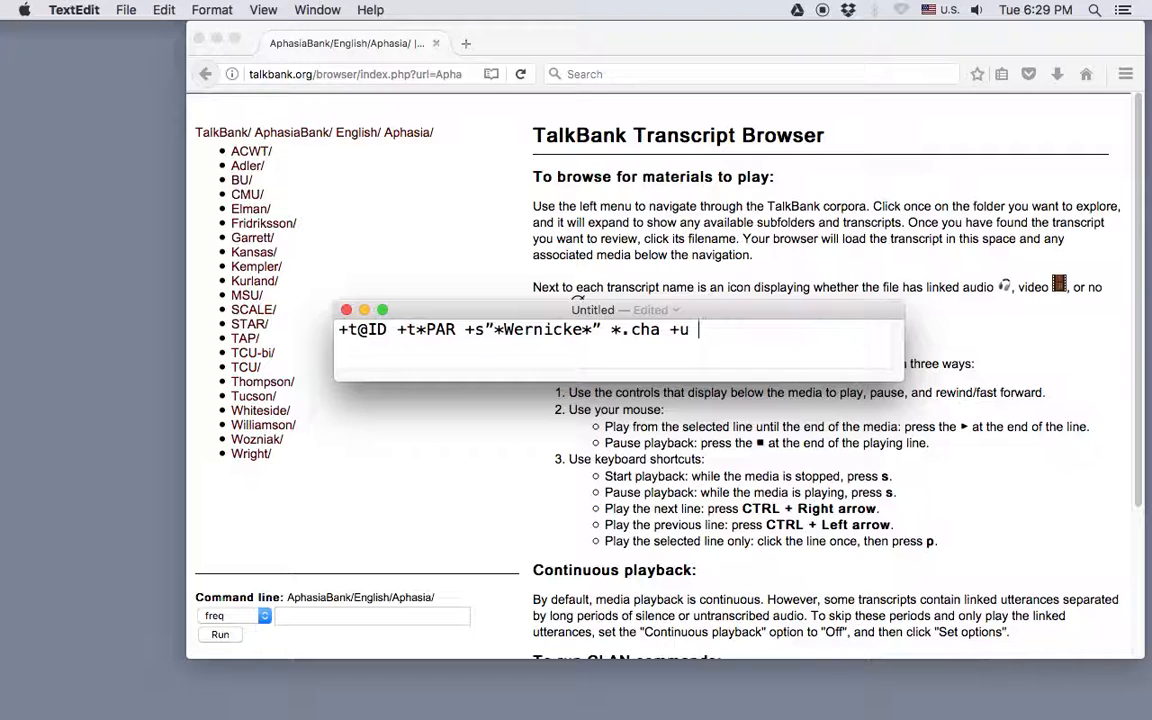
type("+re")
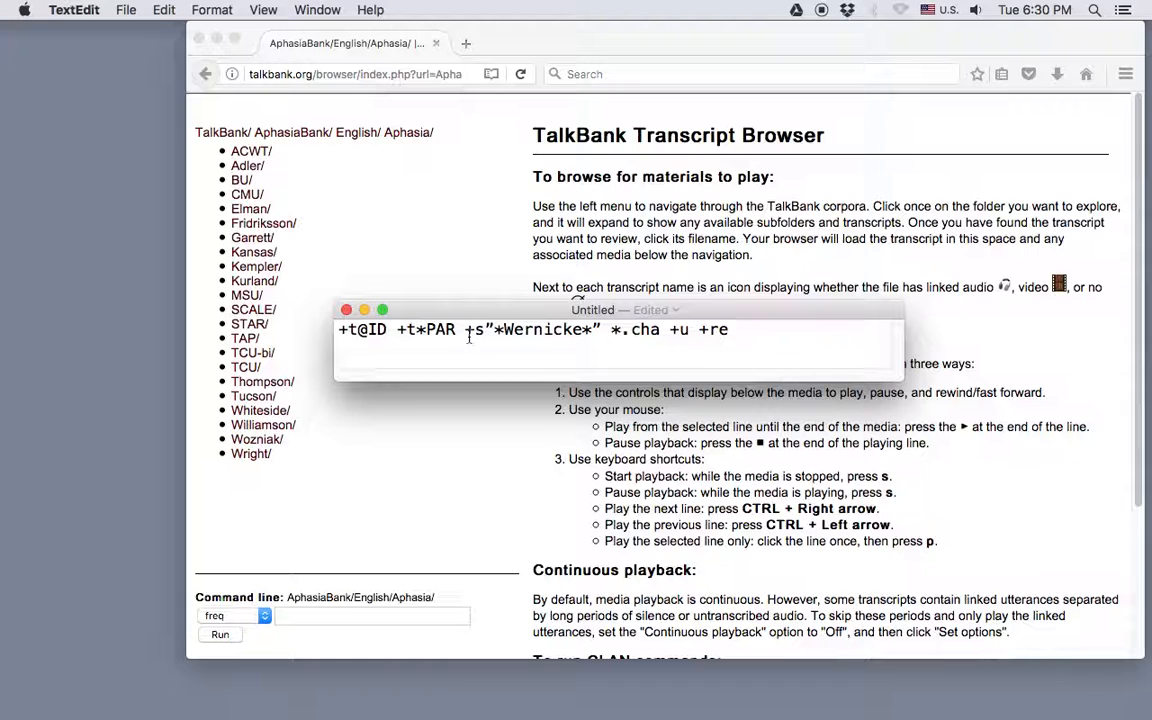
Select the drafted options line and close the note without saving
triple_click(500, 329)
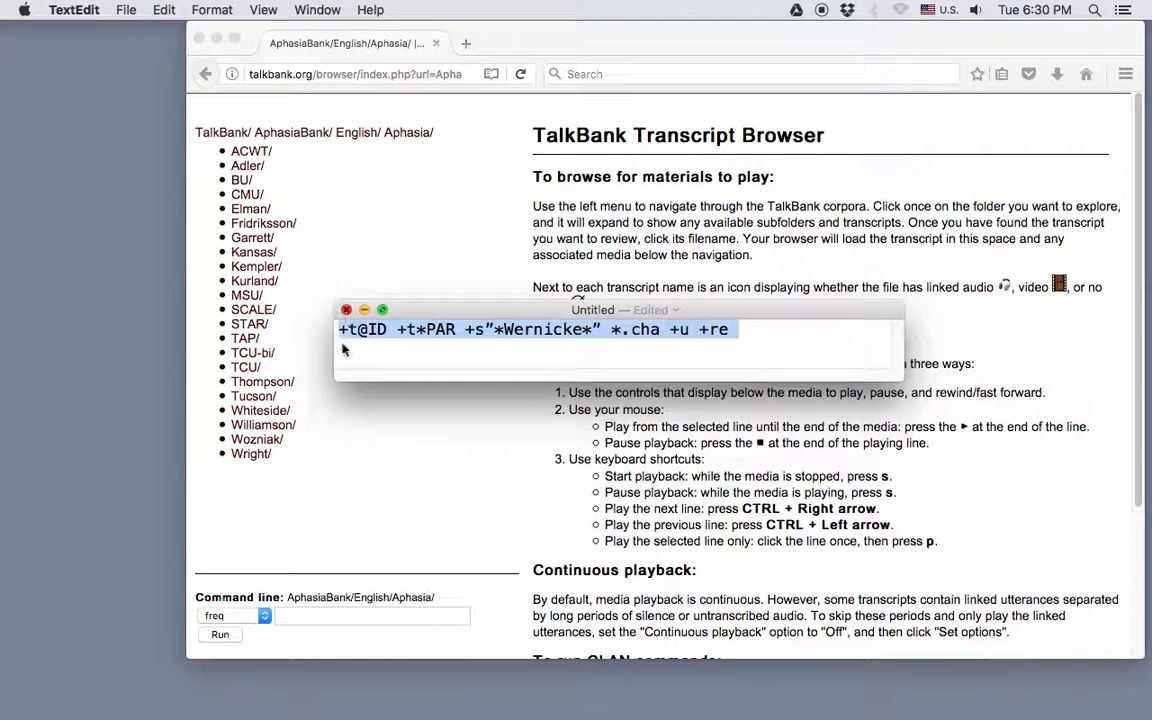
left_click(346, 309)
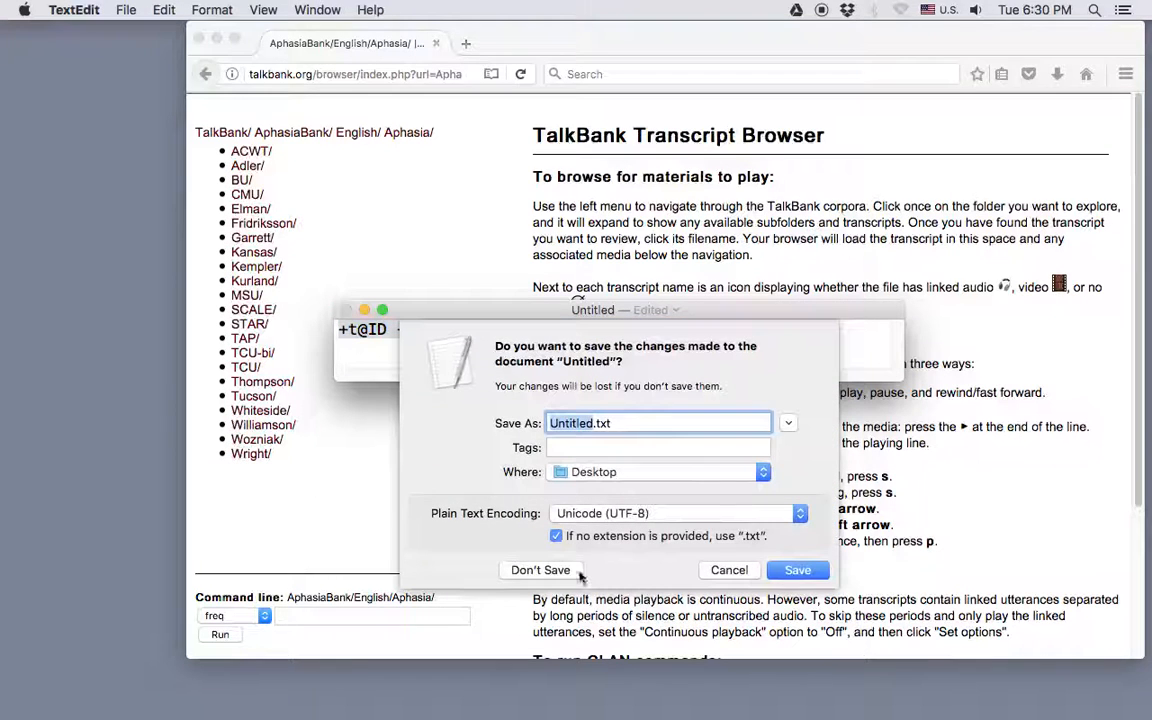
left_click(539, 570)
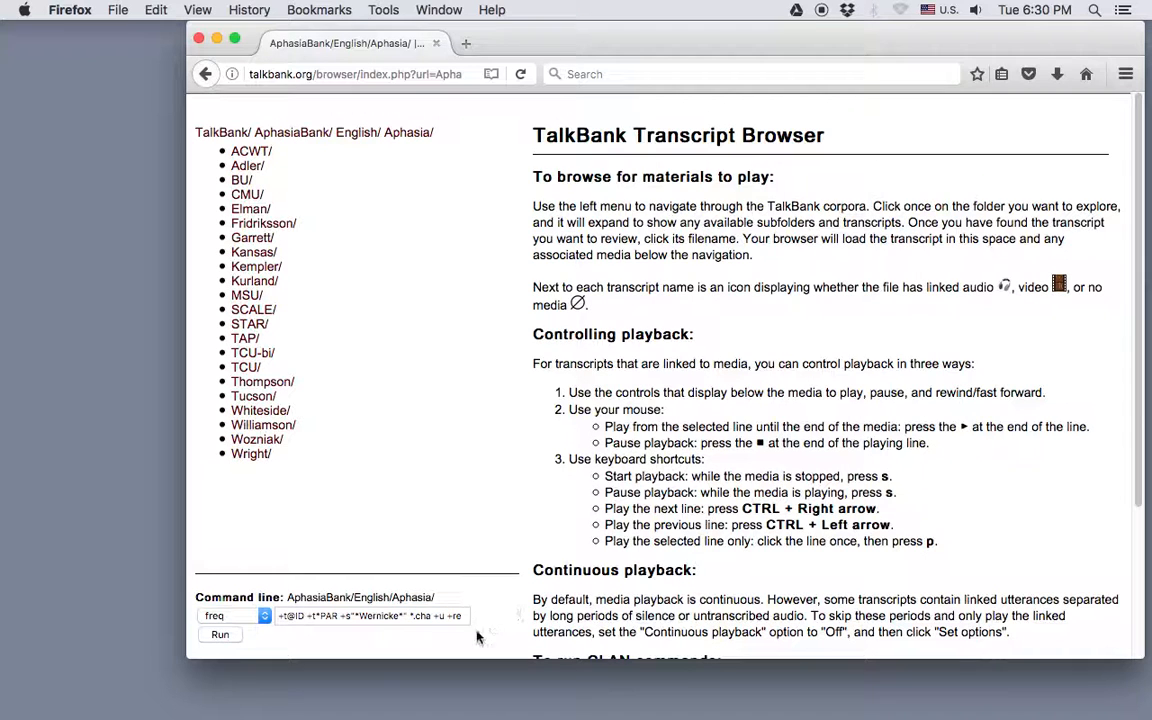
Run freq and scroll through the 30 Wernicke participant ID results
left_click(219, 634)
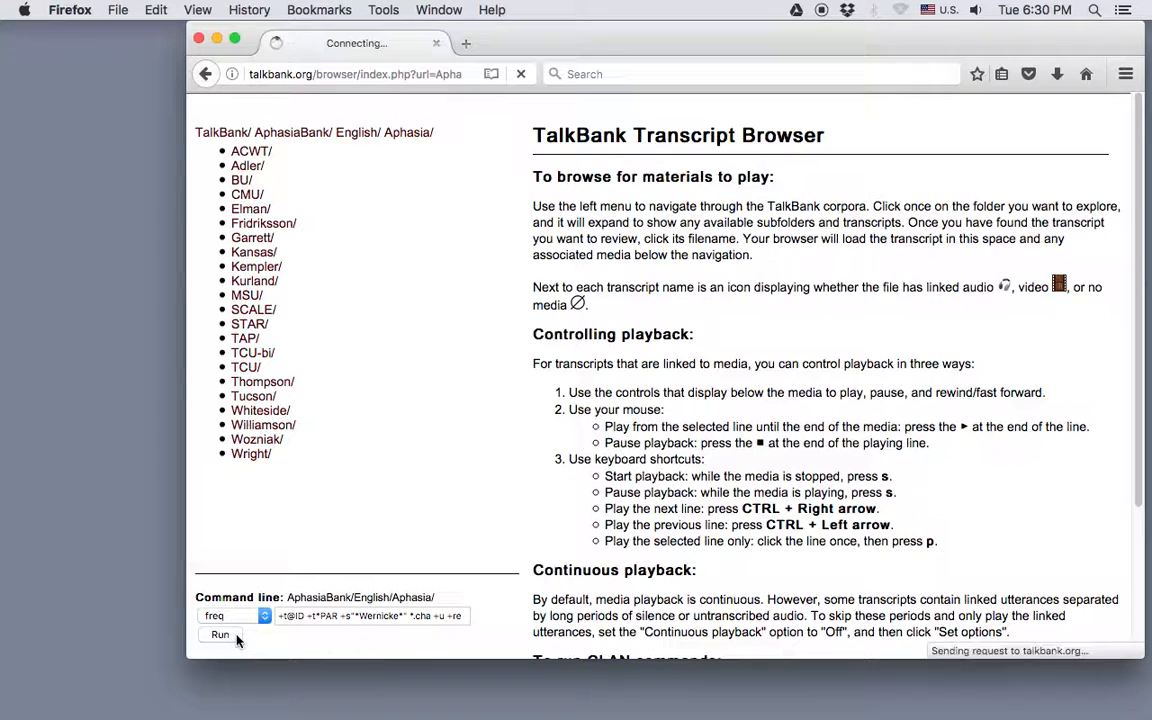
left_click(219, 634)
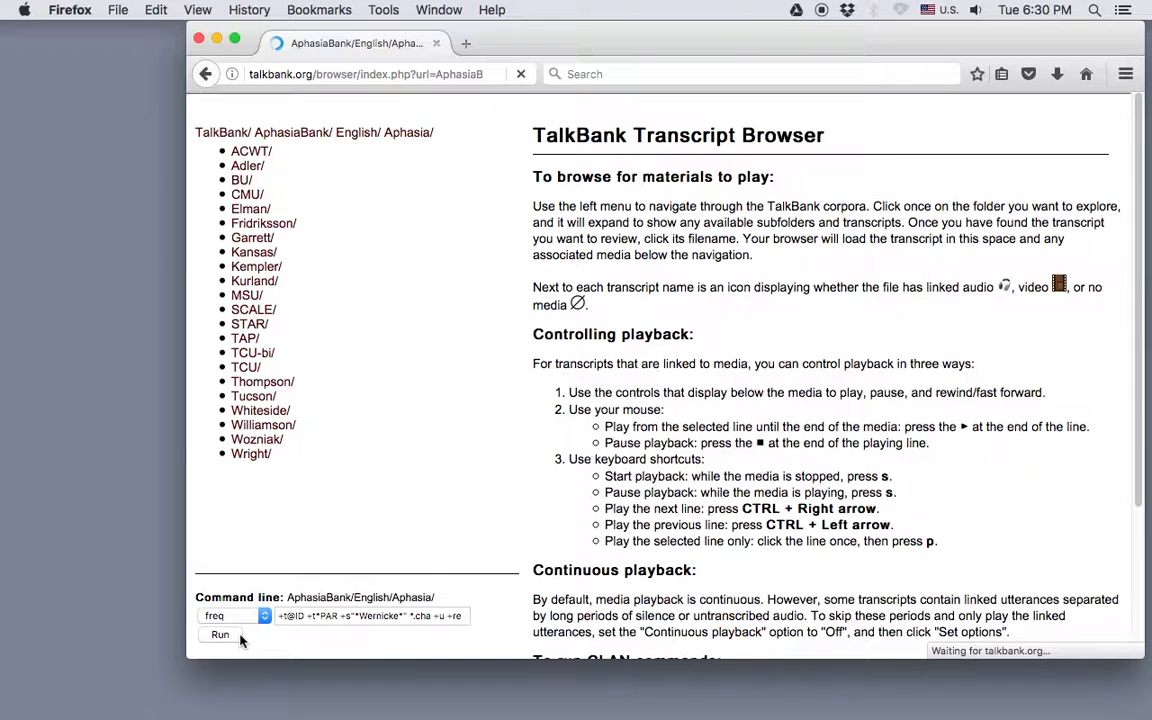
left_click(220, 634)
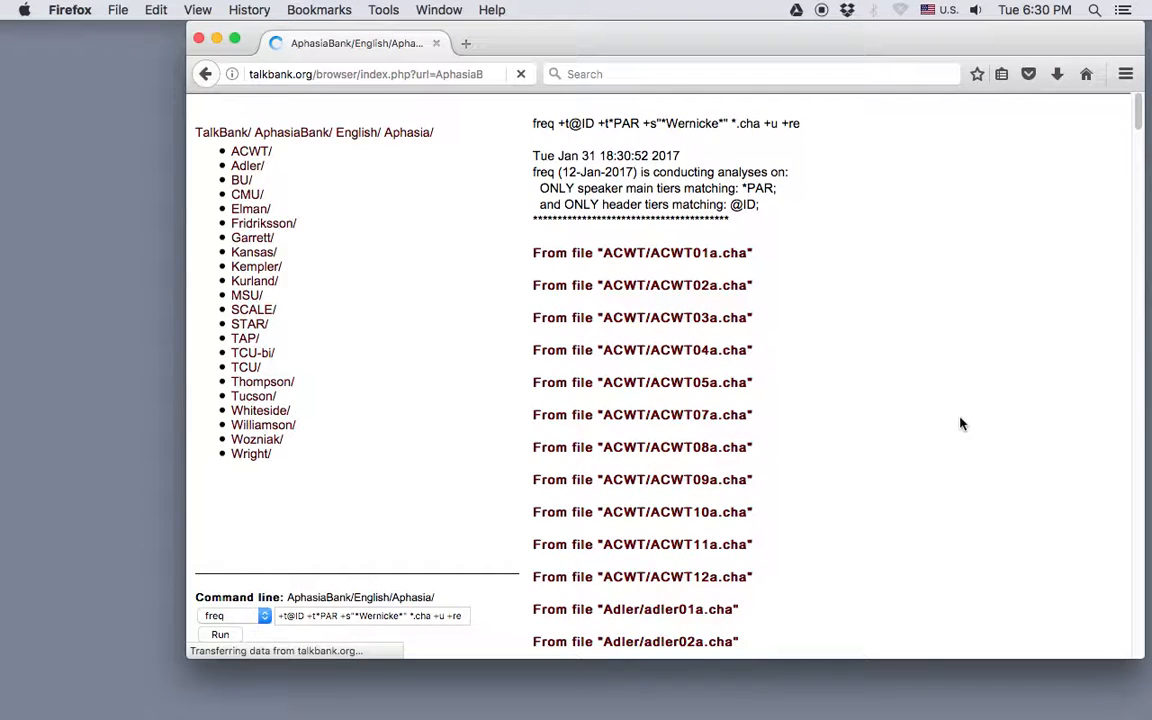
scroll("down", 3)
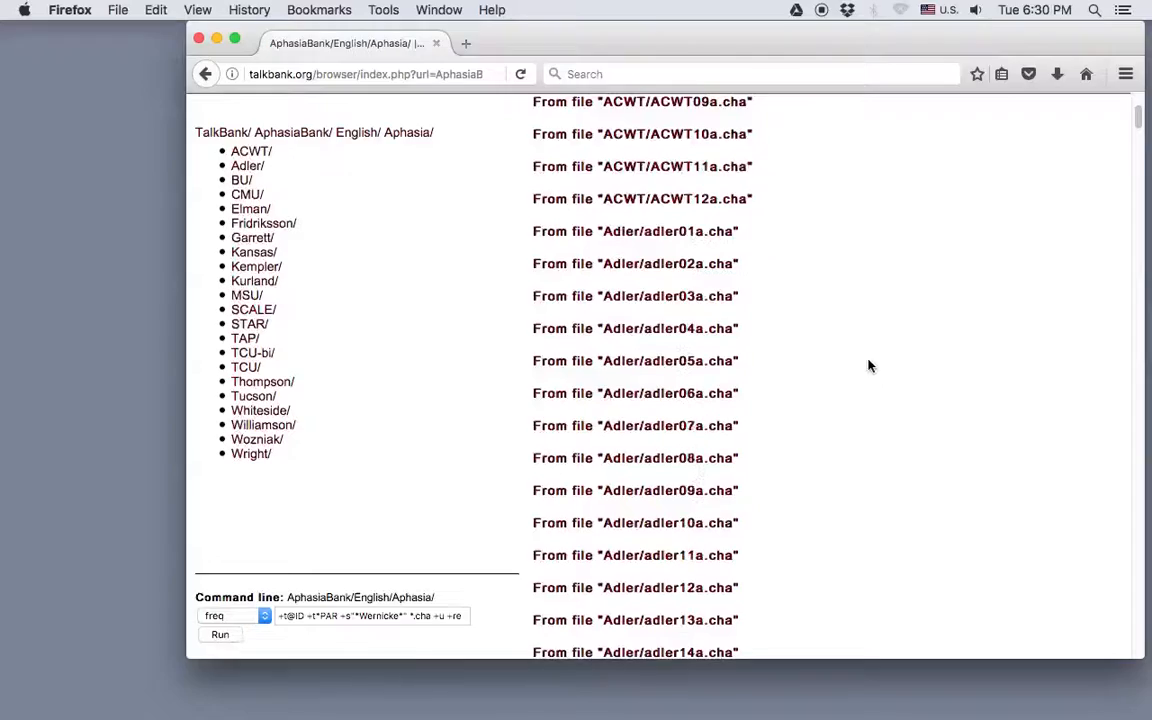
scroll("down", 3)
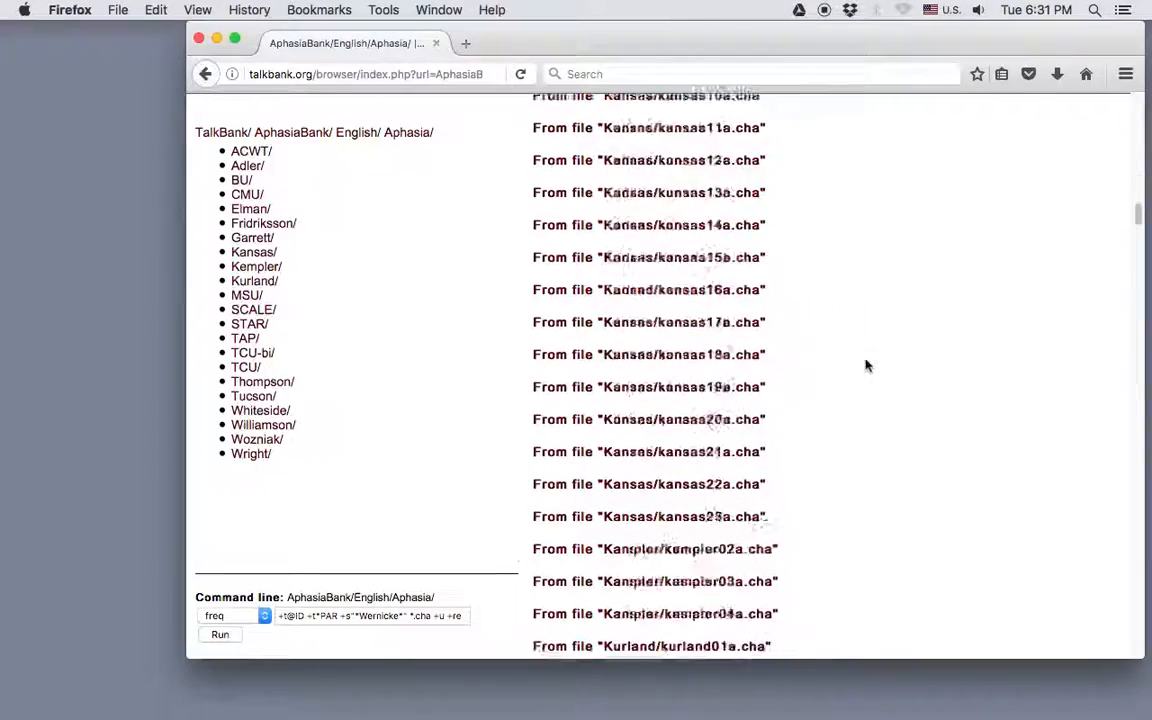
scroll("down", 3)
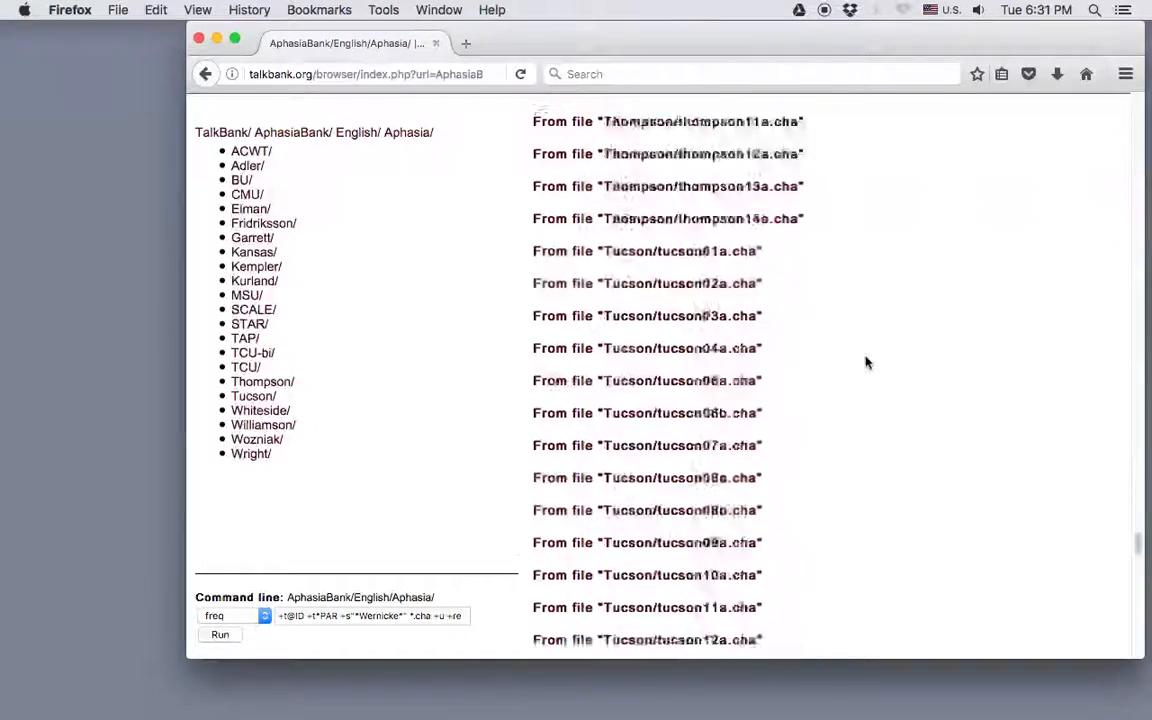
left_click(220, 634)
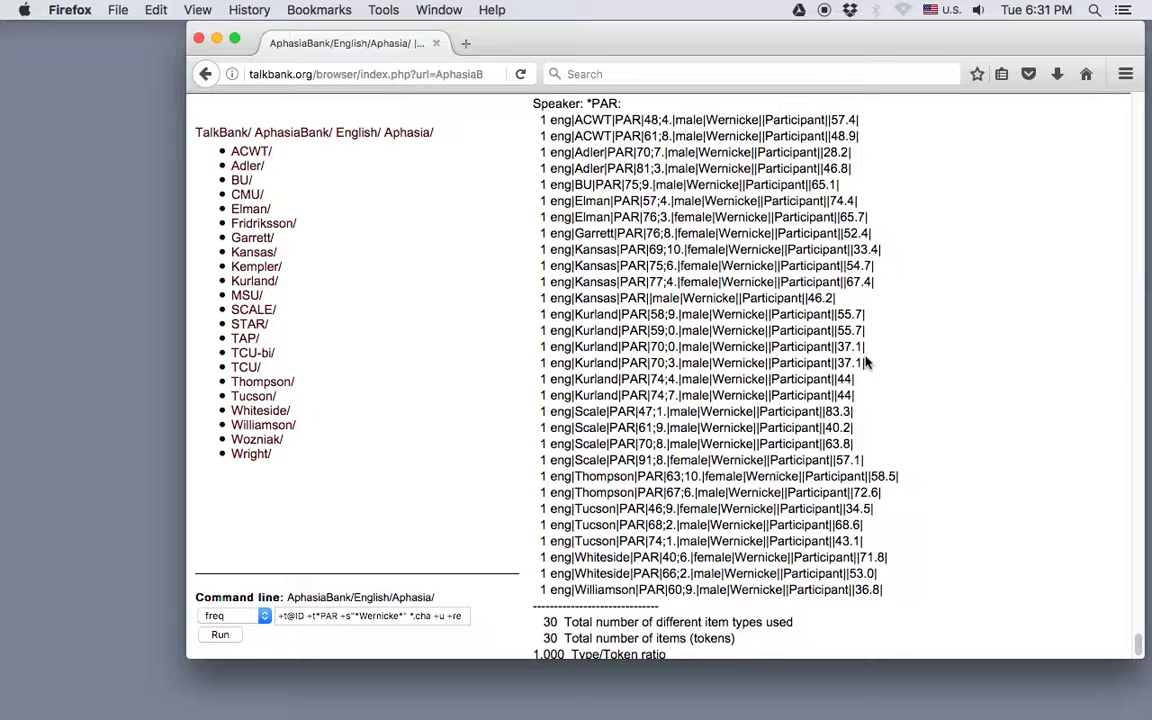
mouse_move(785, 641)
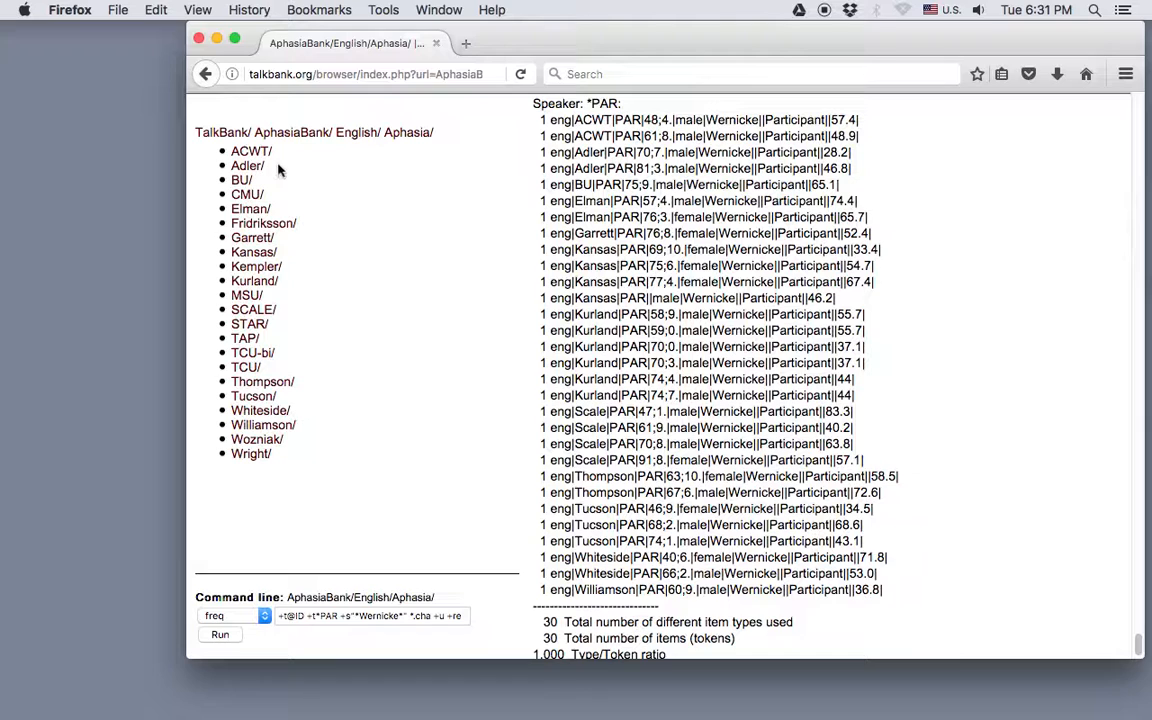
mouse_move(262, 165)
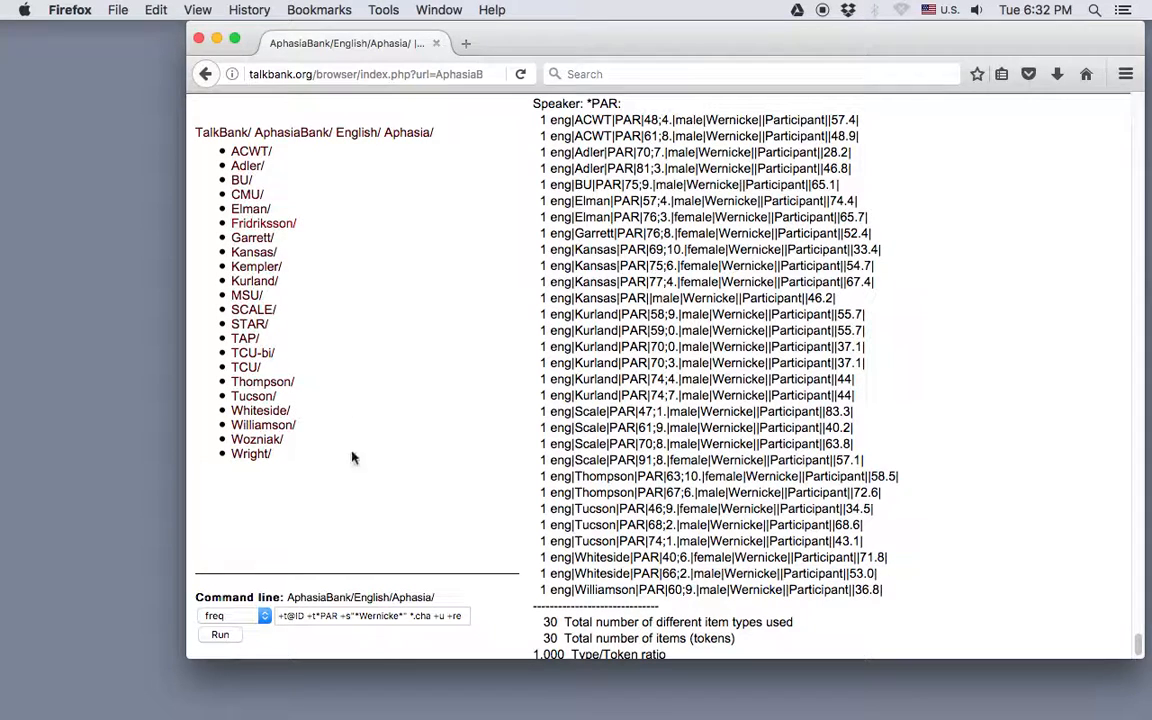
mouse_move(377, 577)
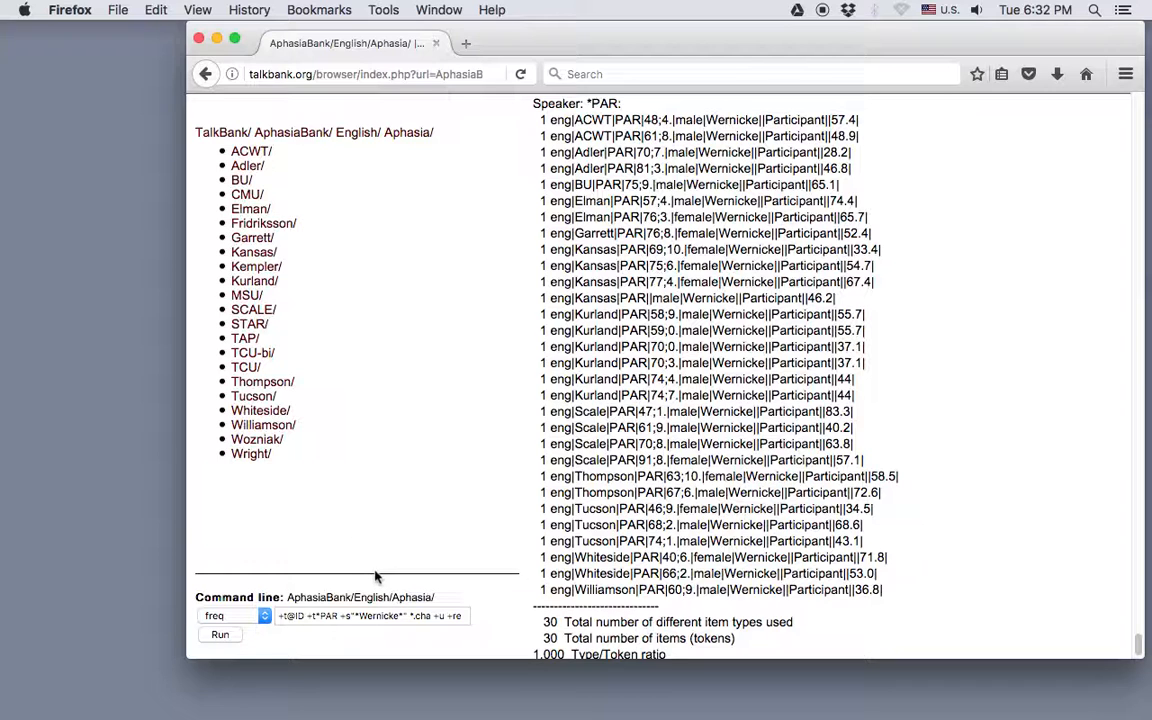
mouse_move(388, 646)
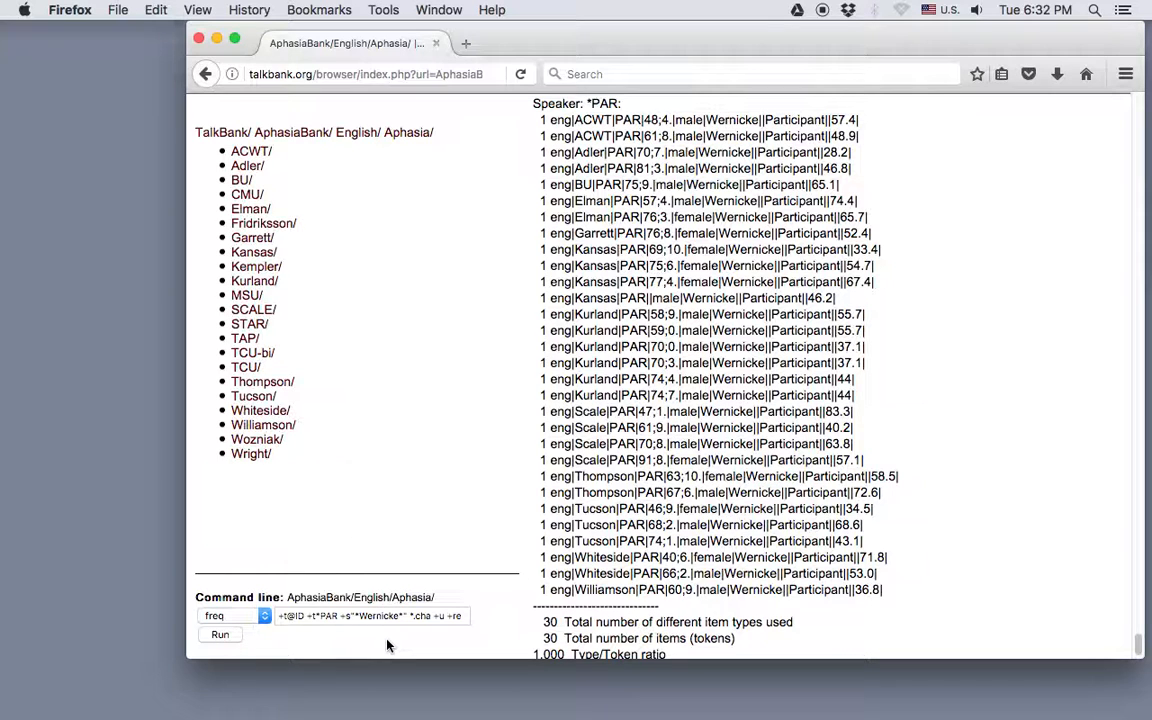